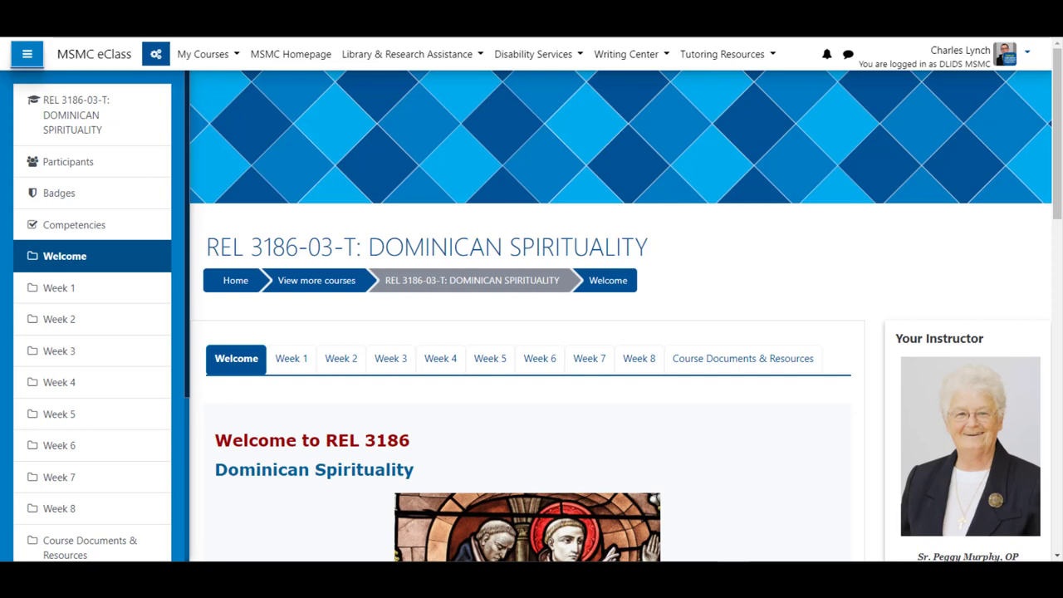
mouse_move(347, 230)
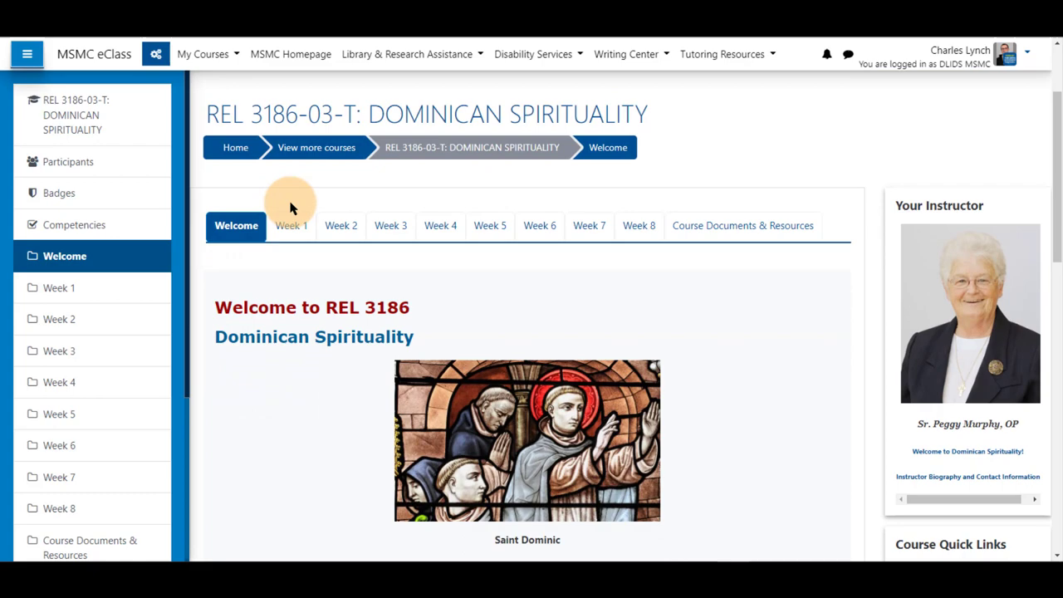
Scroll the course's Welcome section down to the Class Meetings activity.
scroll(down, 3)
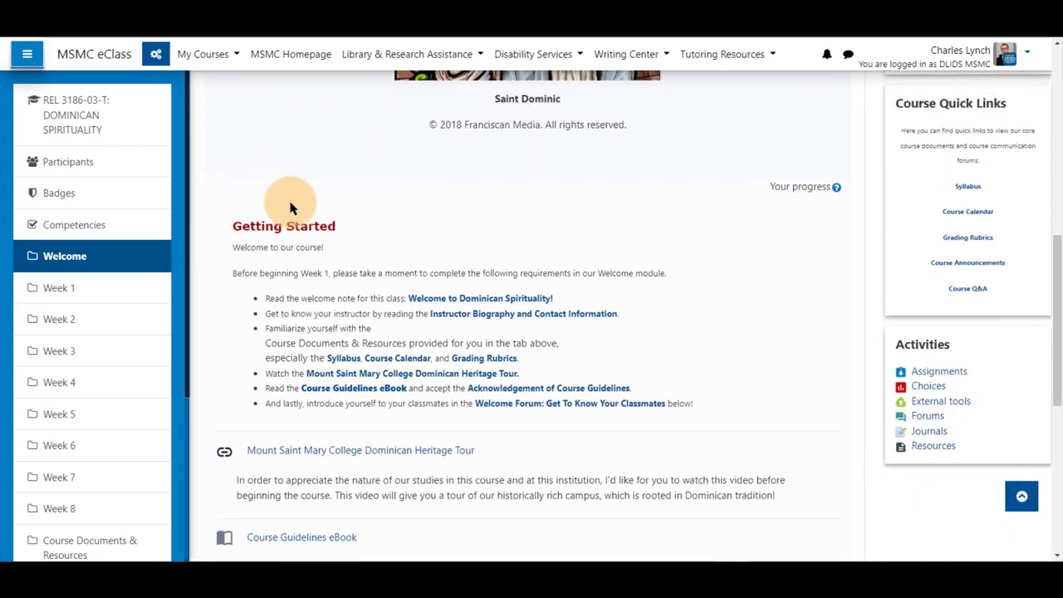
scroll(down, 3)
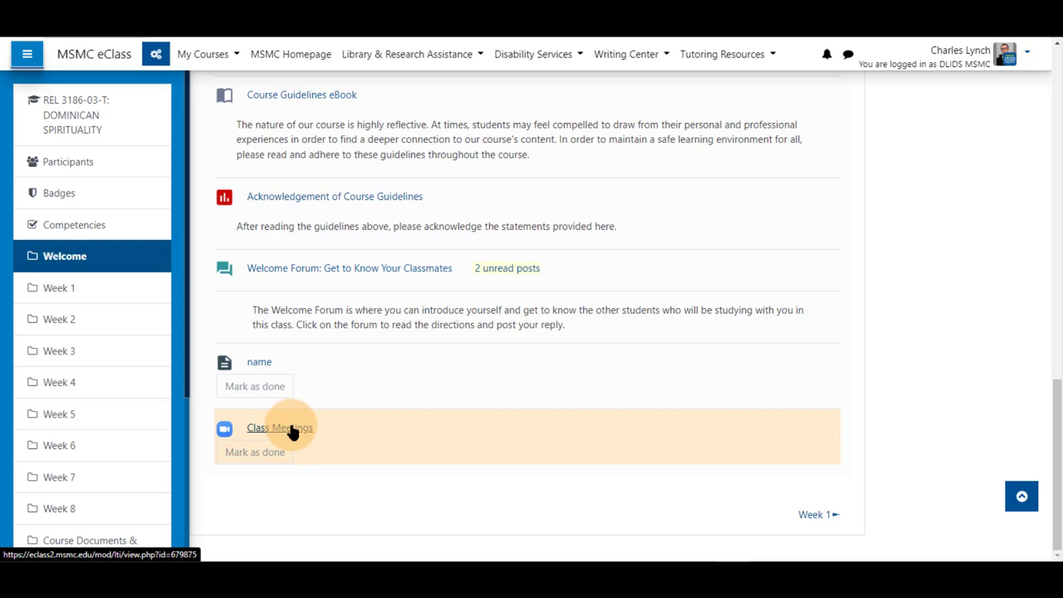
Open Class Meetings, close the navigation drawer, and join today's recurring class meeting.
click(279, 427)
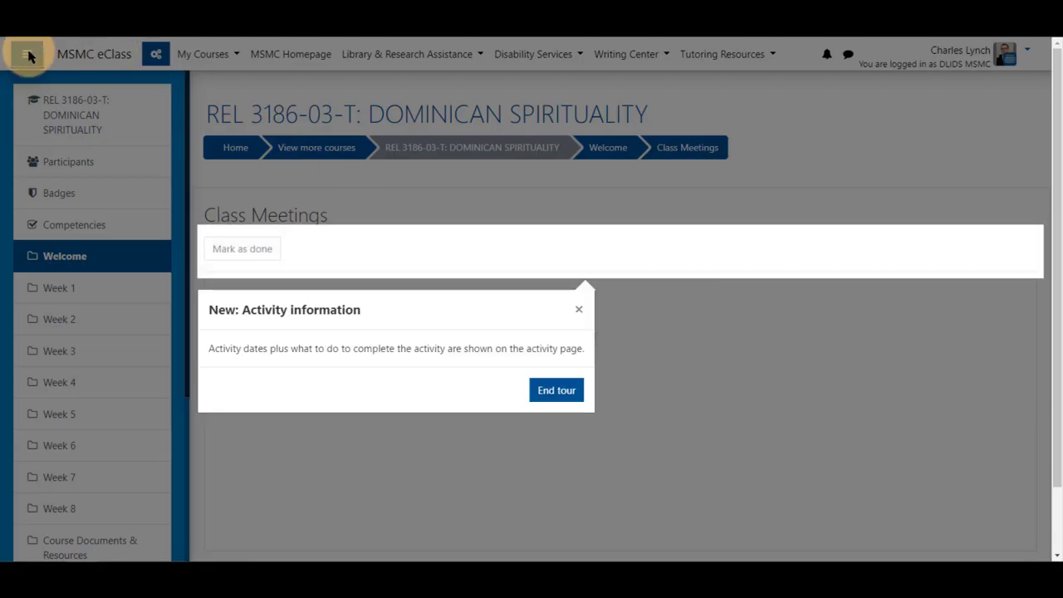
click(555, 390)
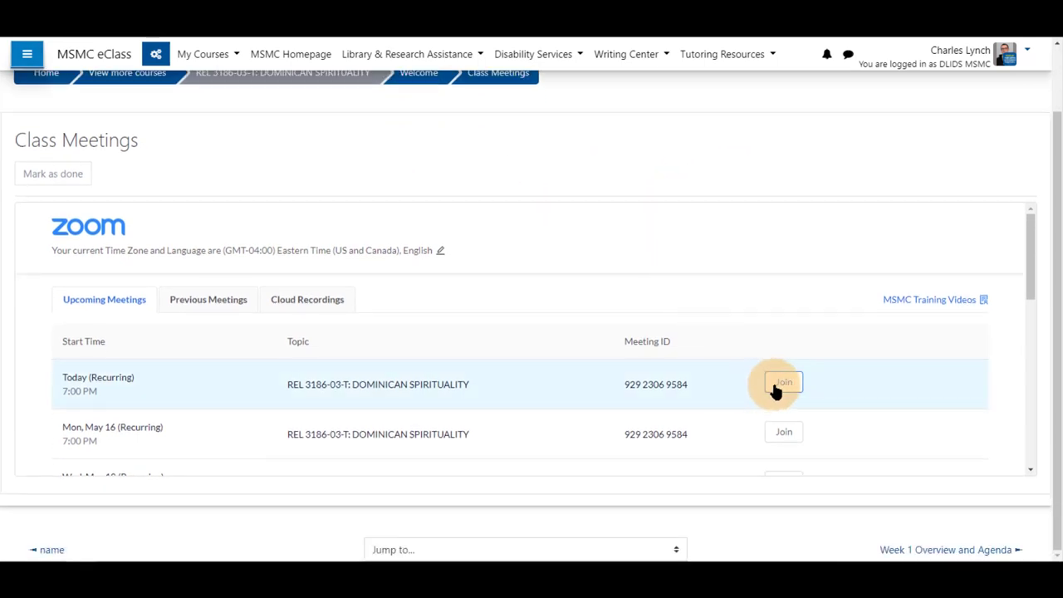
mouse_move(452, 412)
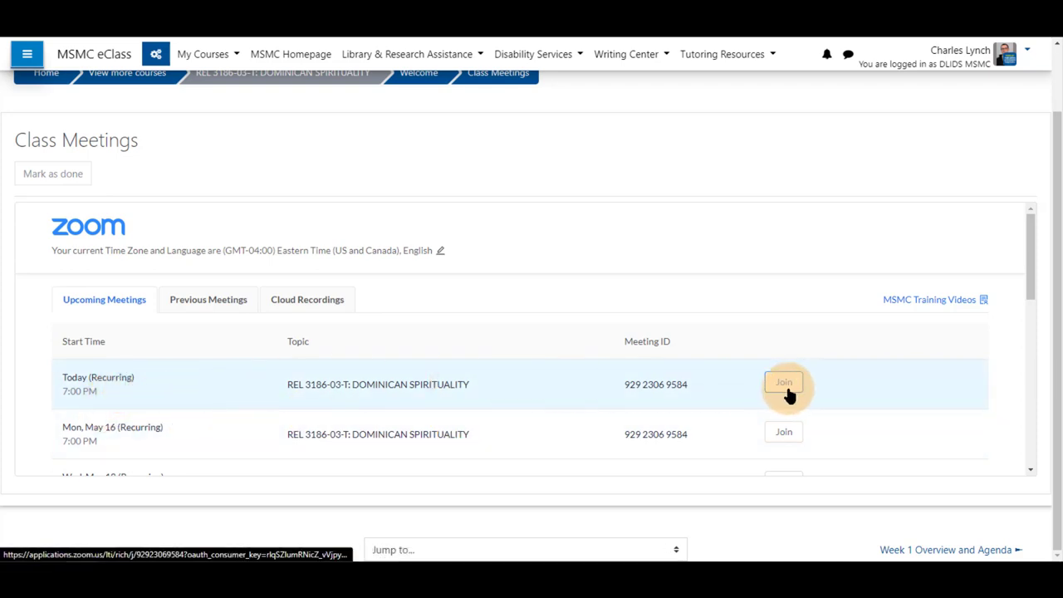
click(783, 382)
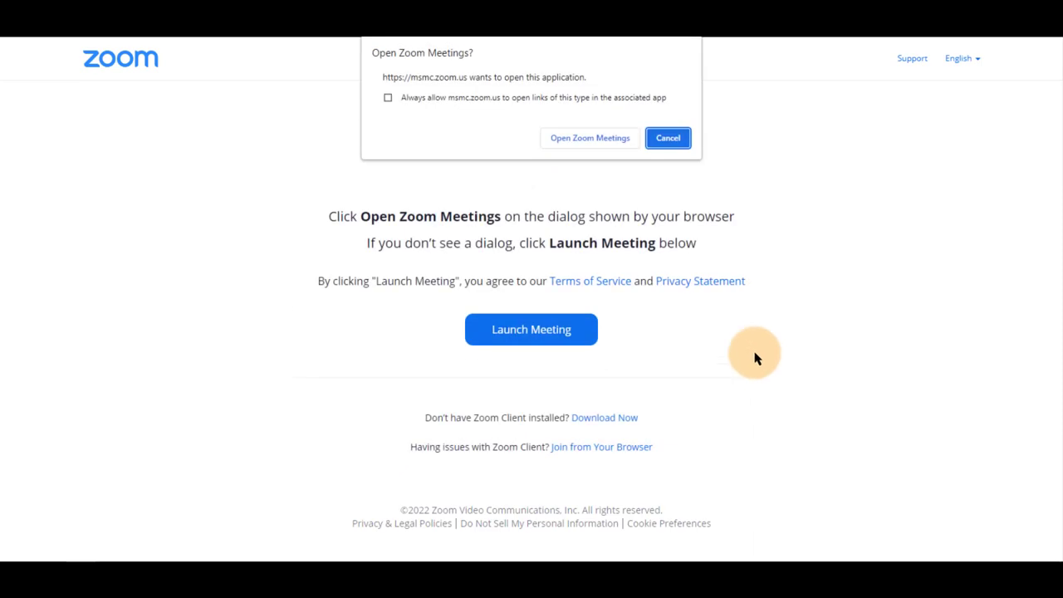
Allow the browser's 'Open Zoom Meetings' prompt to launch the Zoom app.
click(588, 137)
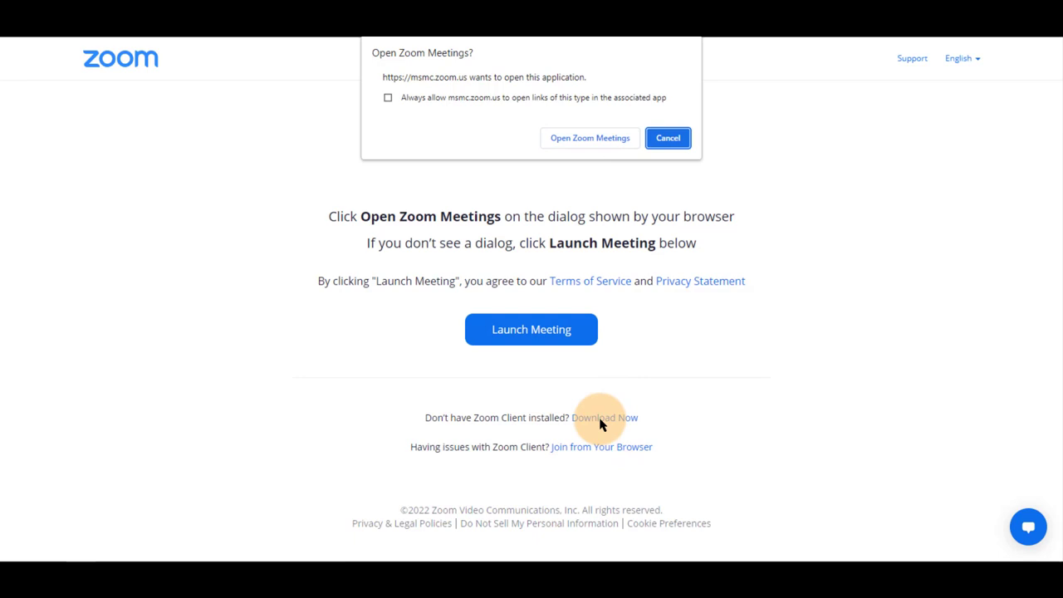
mouse_move(581, 451)
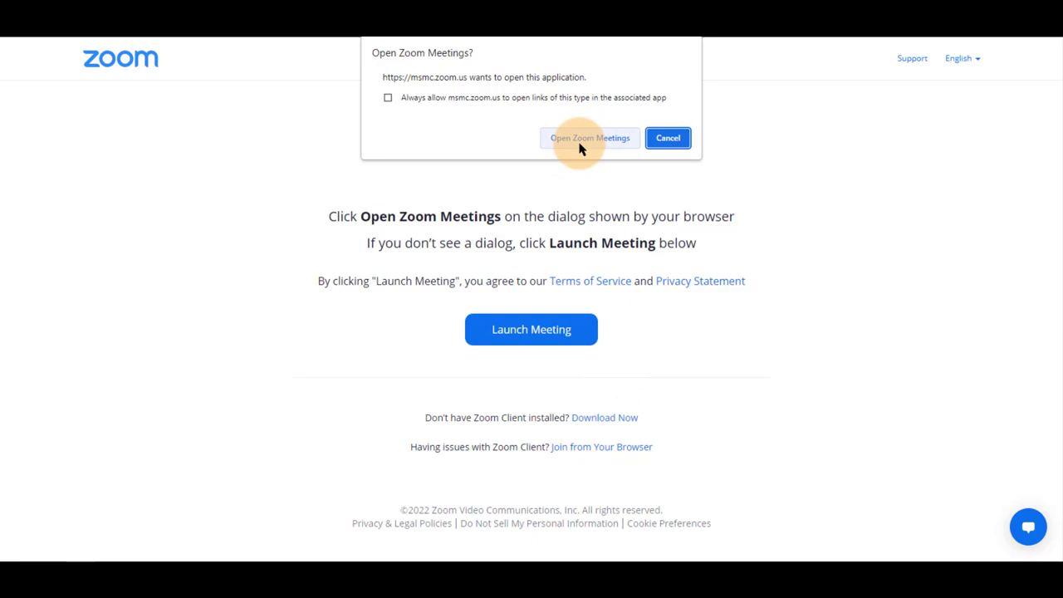
click(588, 137)
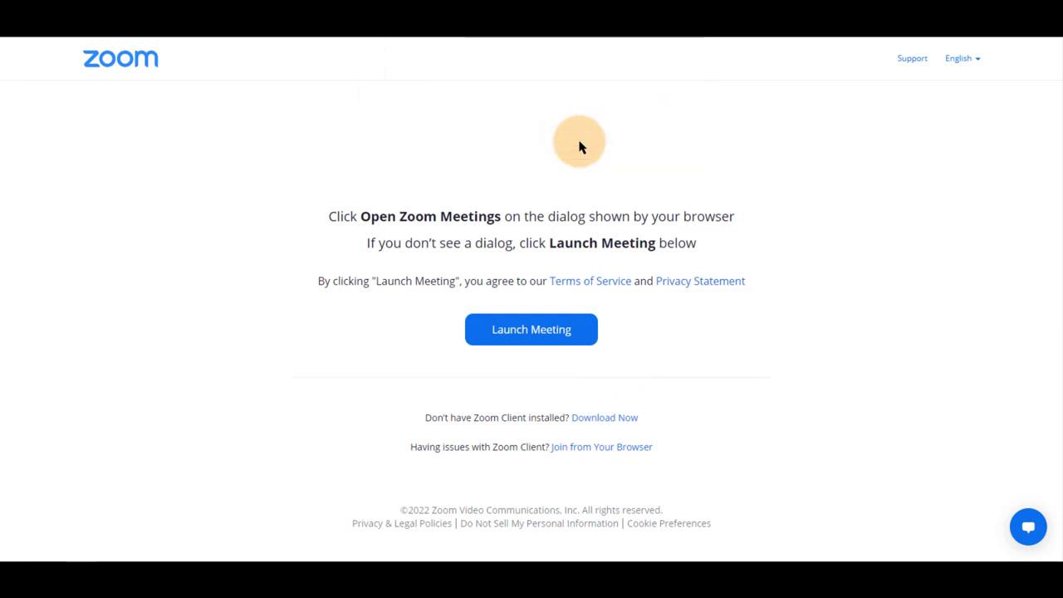
click(531, 329)
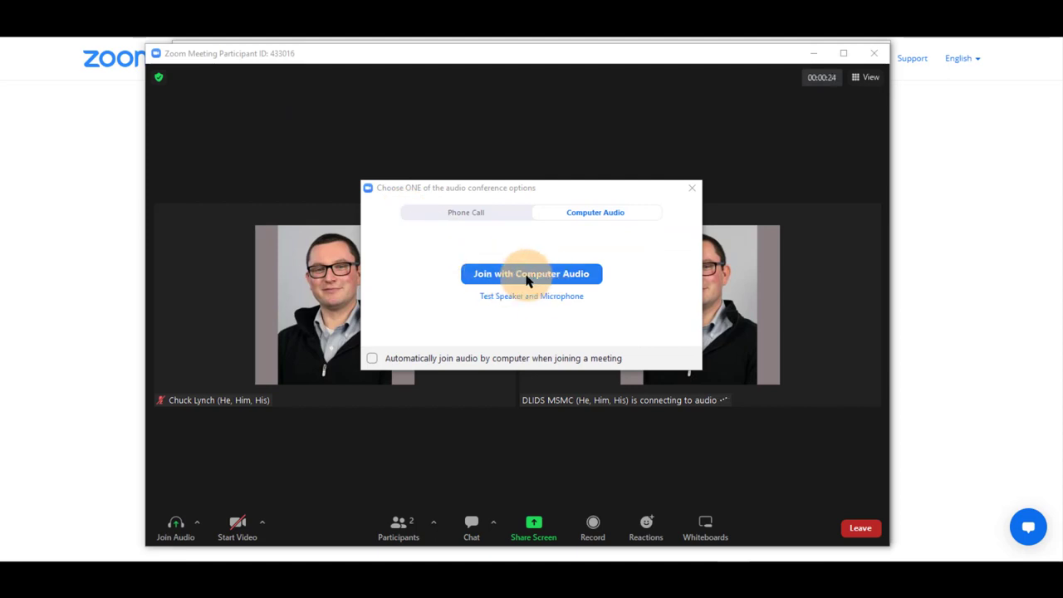
Check the Phone Call dial-in numbers, then join with Computer Audio.
click(465, 212)
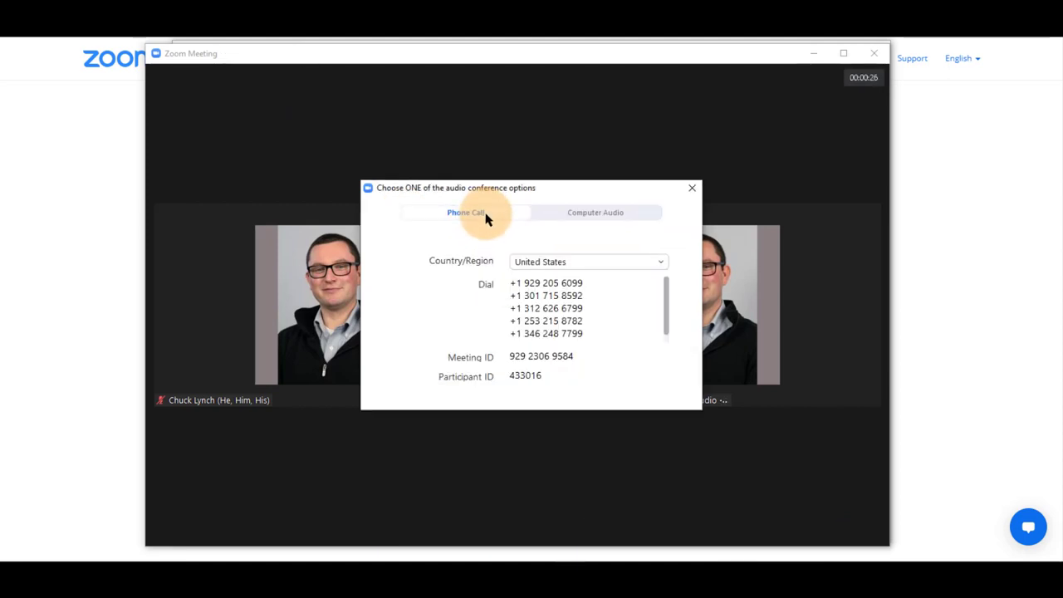
click(595, 212)
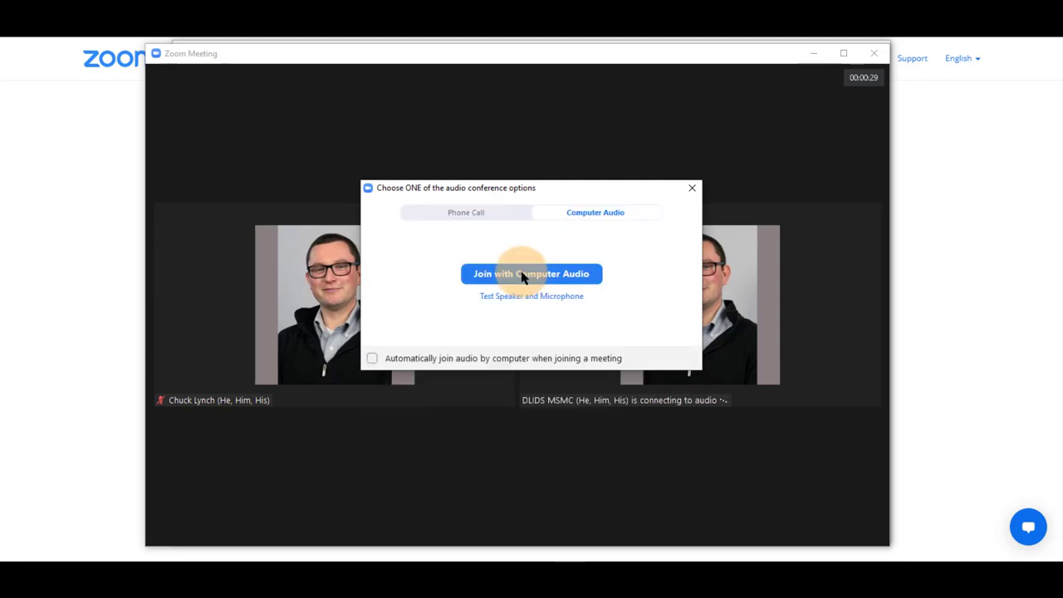
click(531, 273)
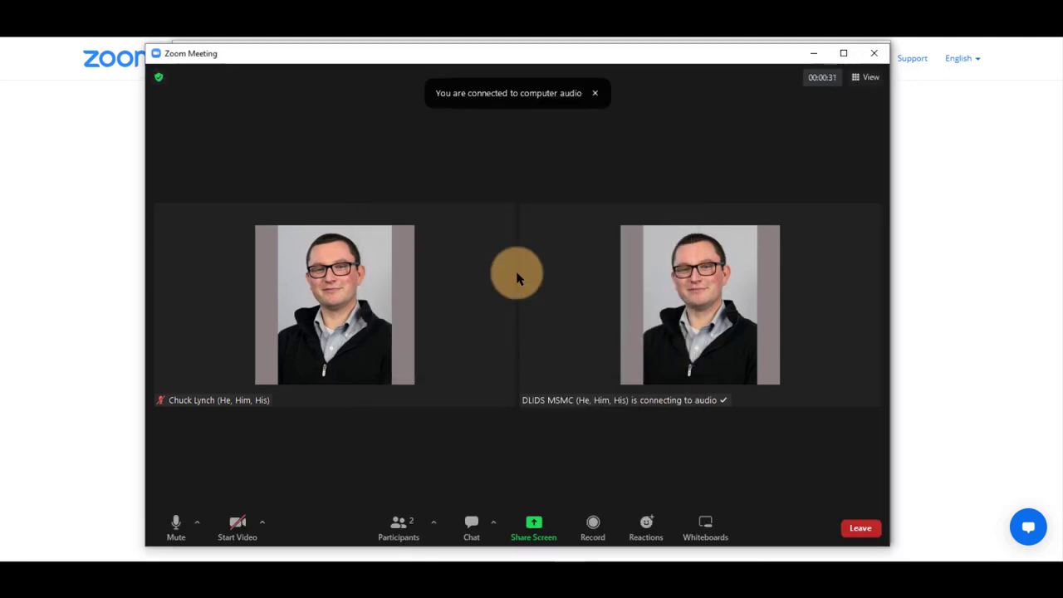
Mute the microphone and show the microphone and speaker choices.
click(175, 527)
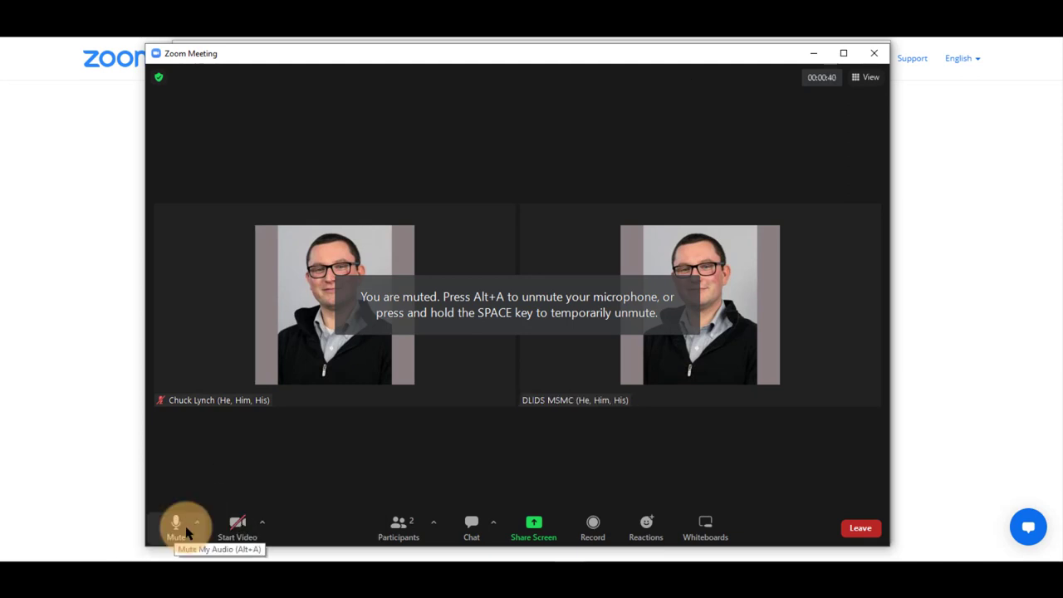
click(175, 523)
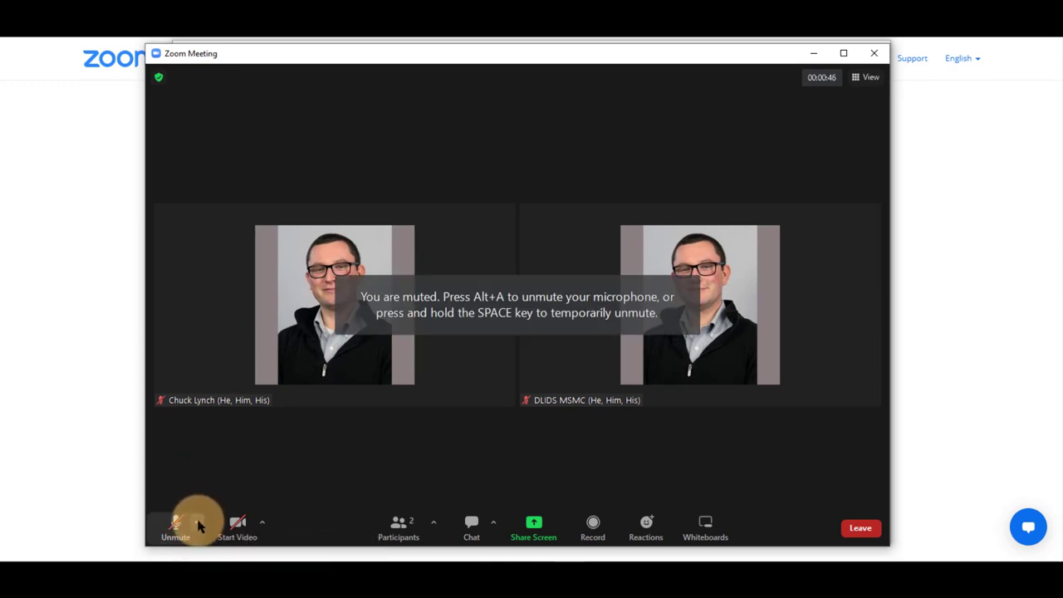
click(198, 521)
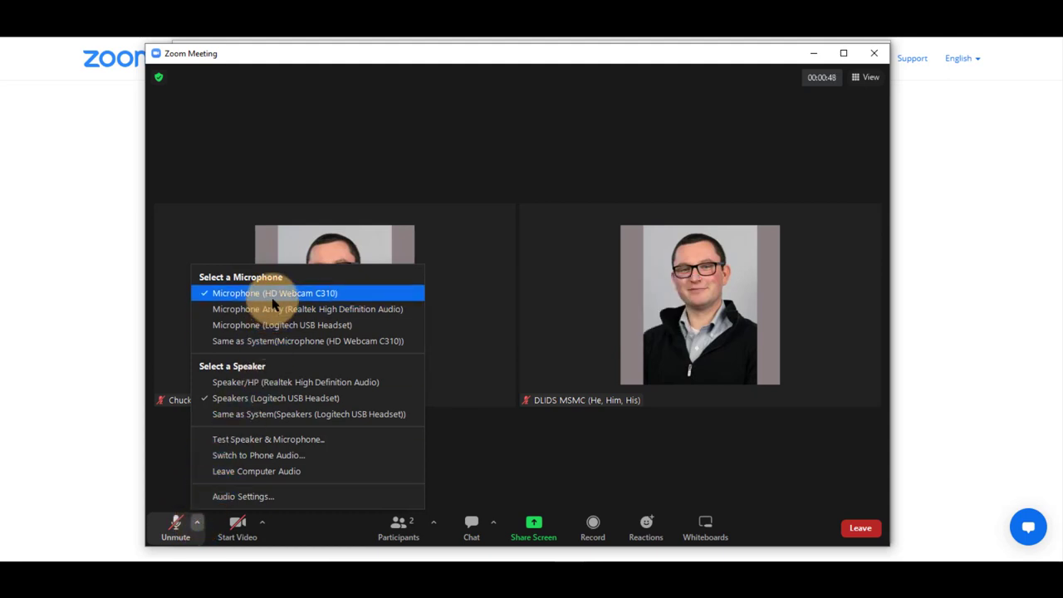
mouse_move(309, 414)
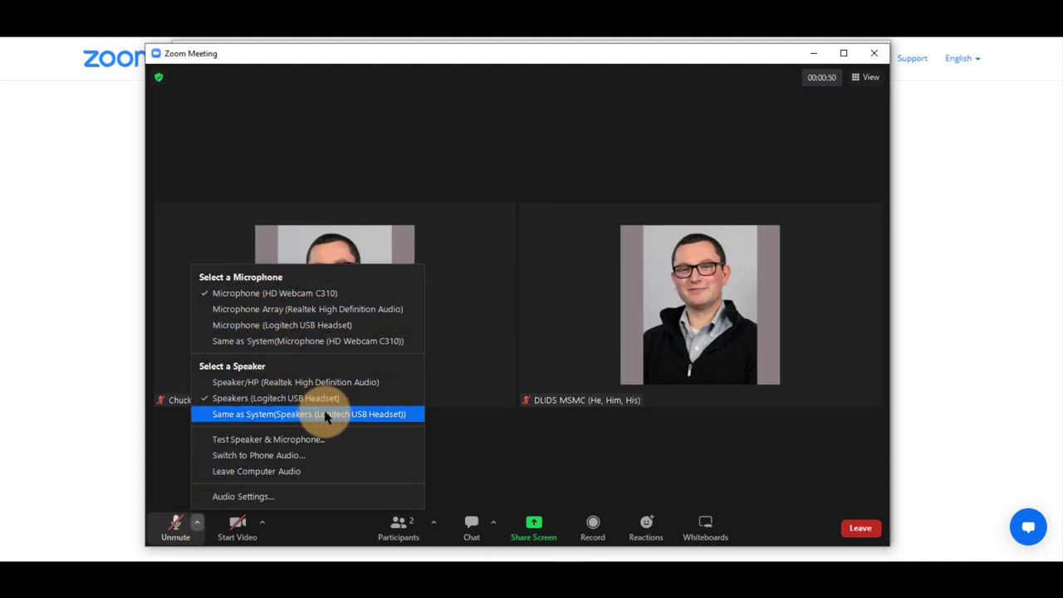
mouse_move(339, 439)
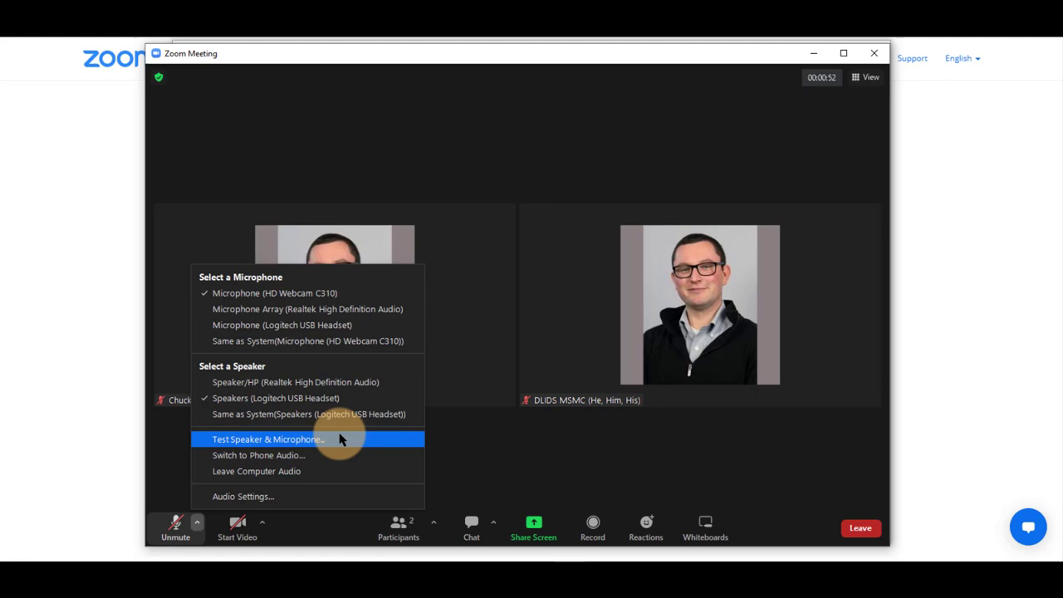
mouse_move(326, 455)
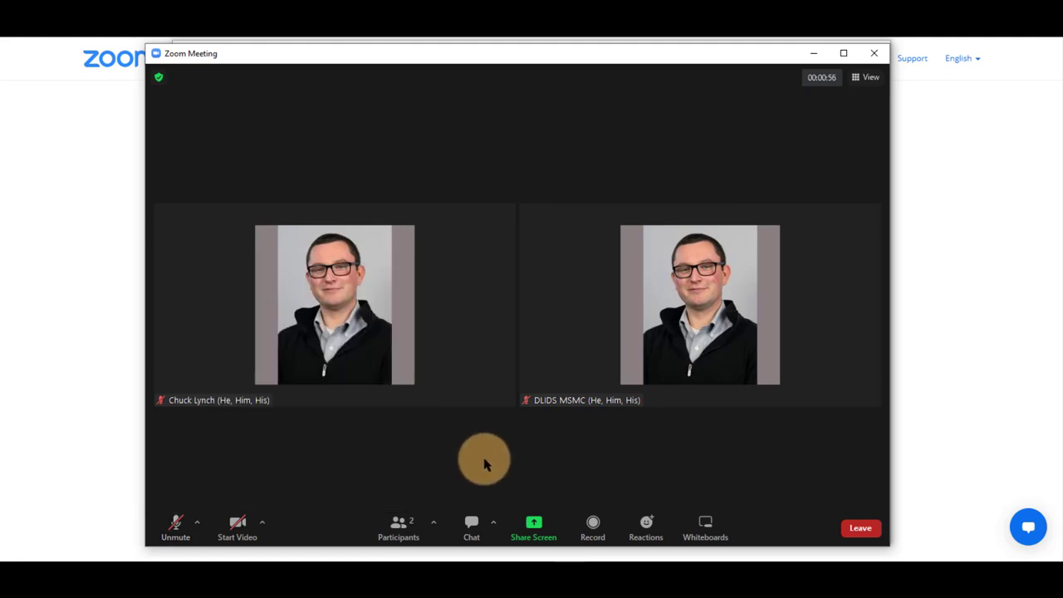
mouse_move(237, 527)
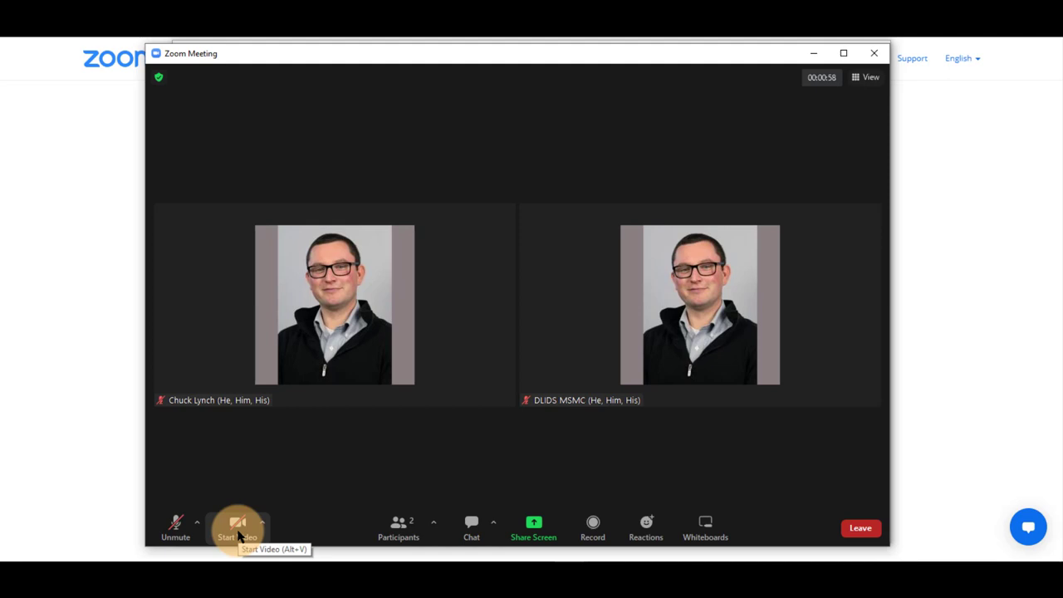
click(237, 527)
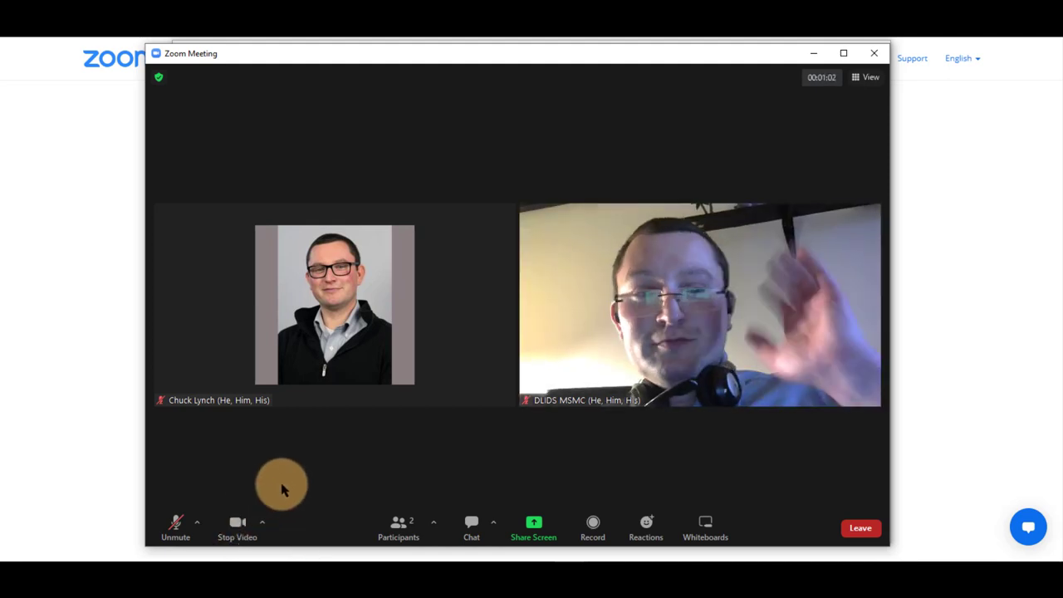
mouse_move(237, 523)
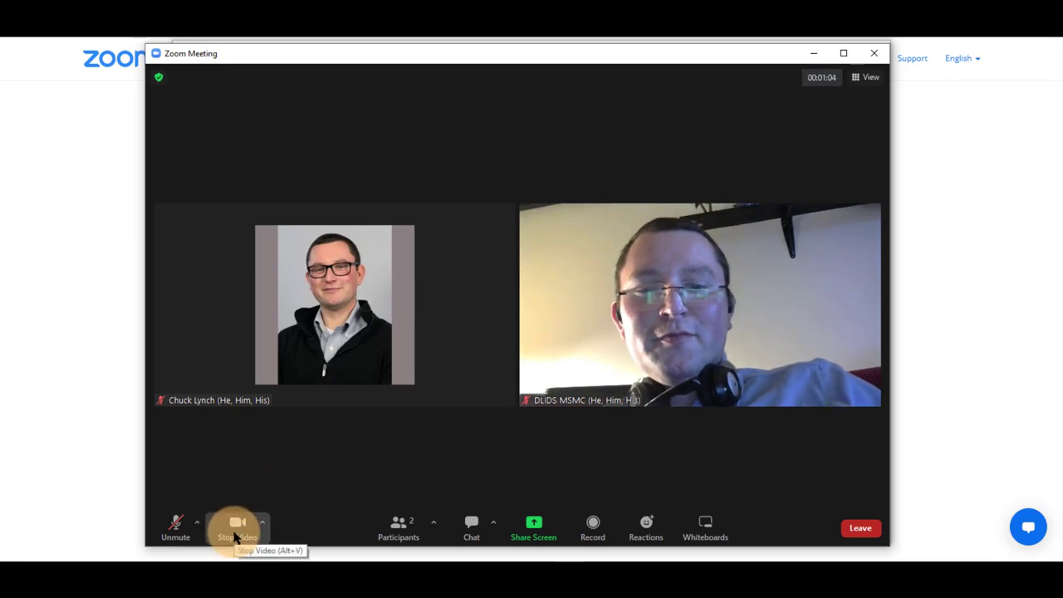
click(237, 527)
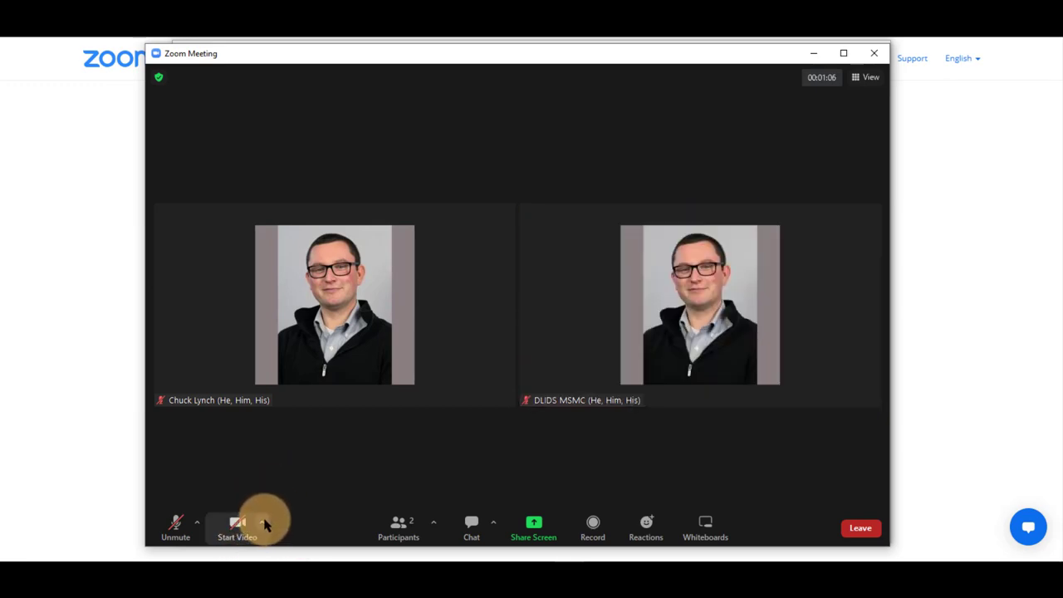
click(262, 522)
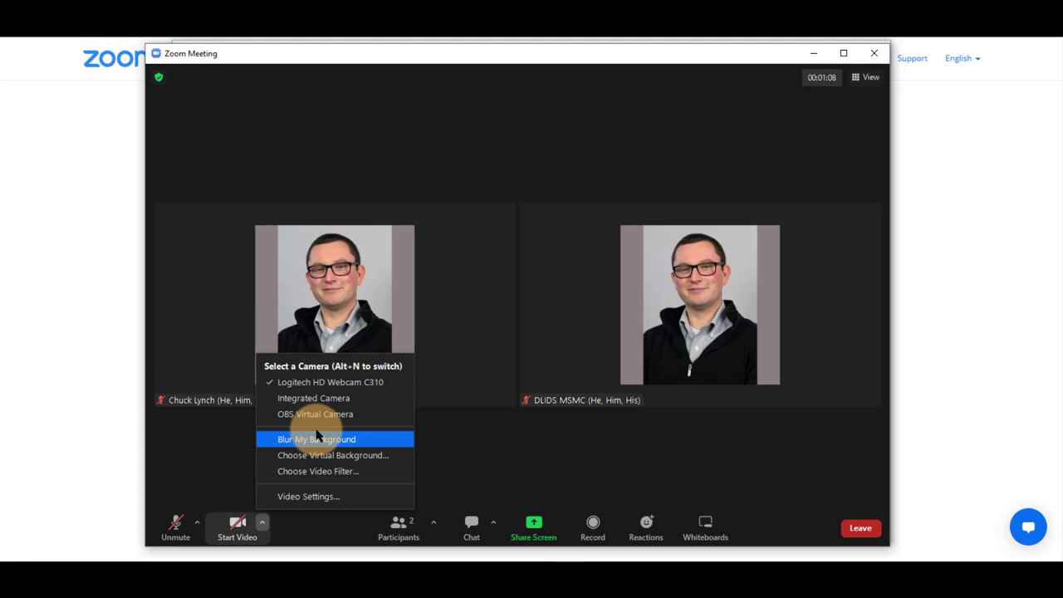
mouse_move(333, 454)
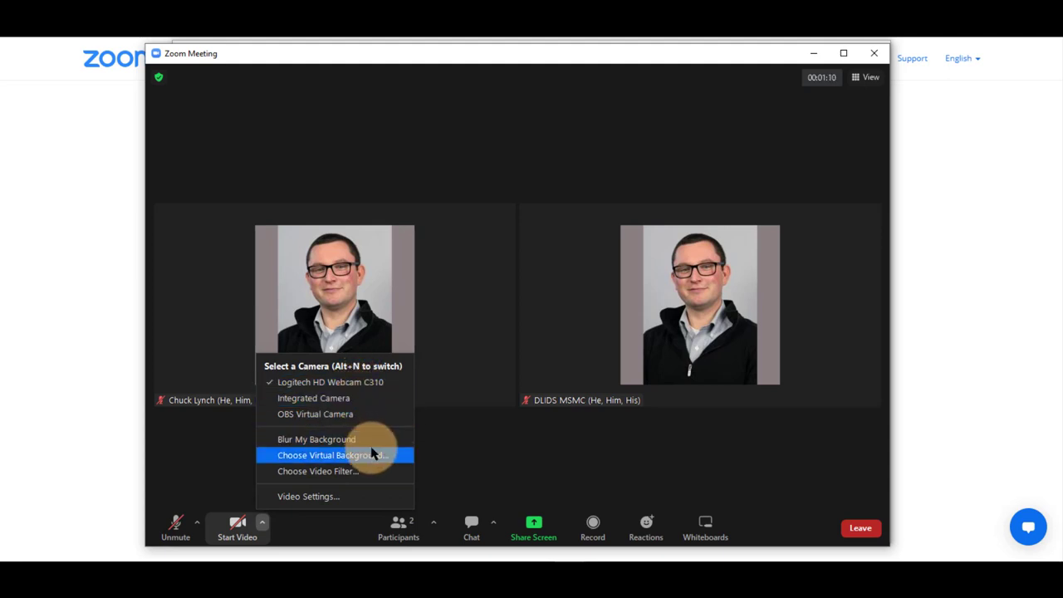
mouse_move(336, 439)
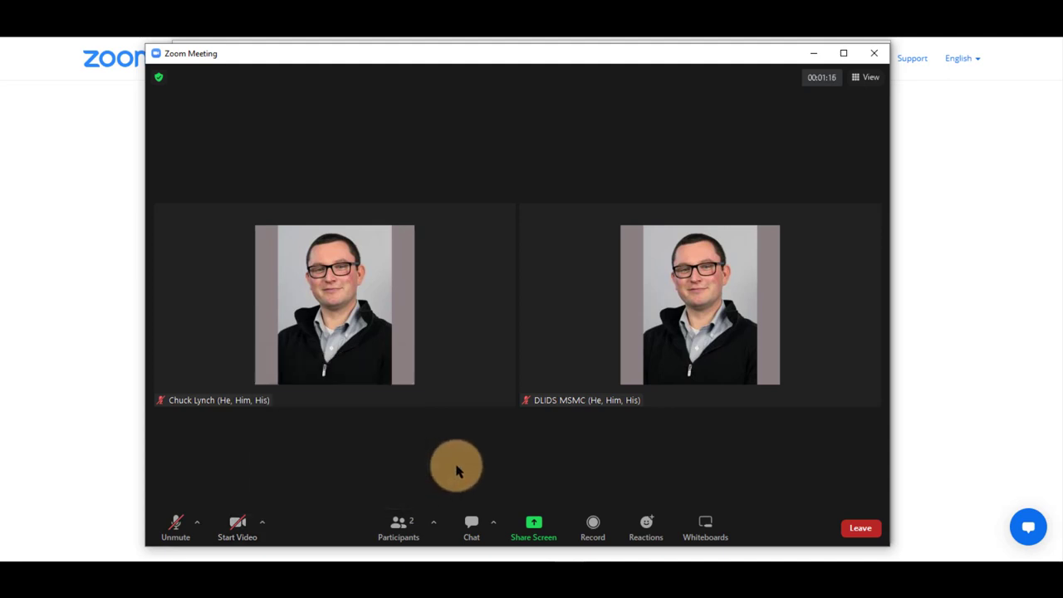
click(398, 527)
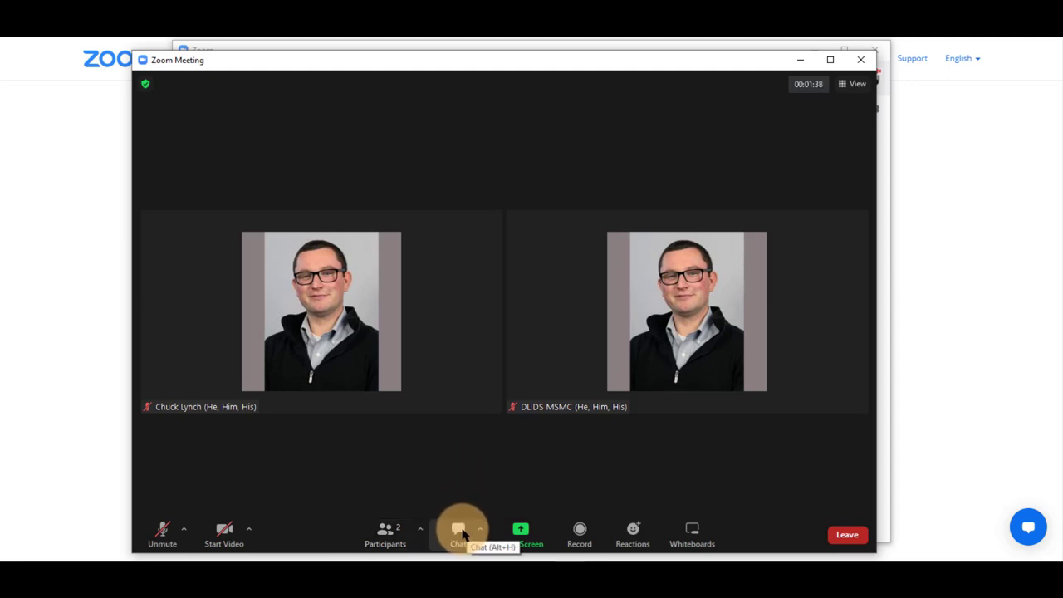
Open the meeting chat and send the message 'chat' to everyone.
click(458, 529)
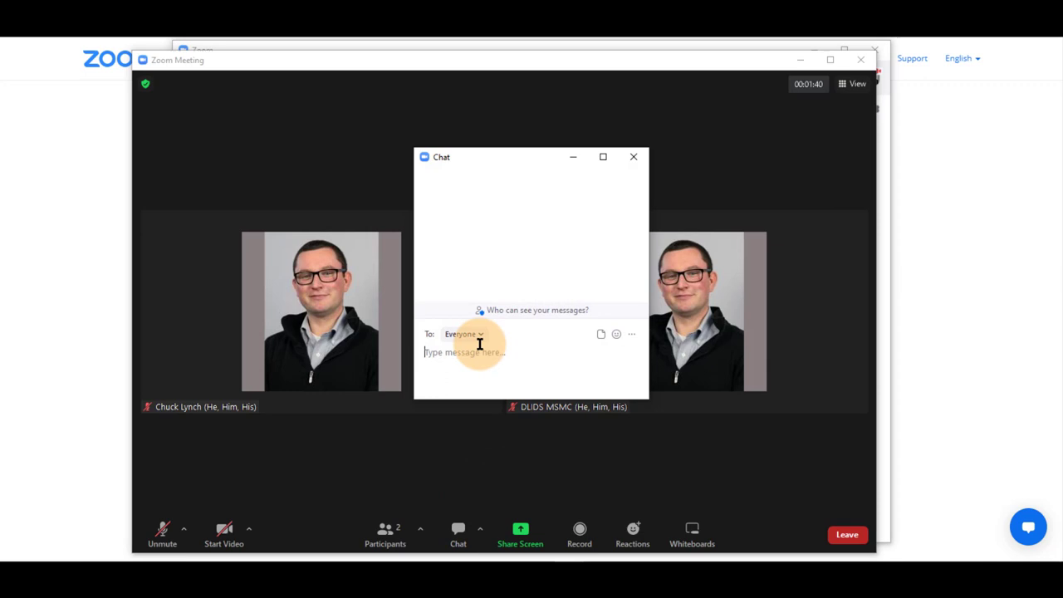
click(461, 333)
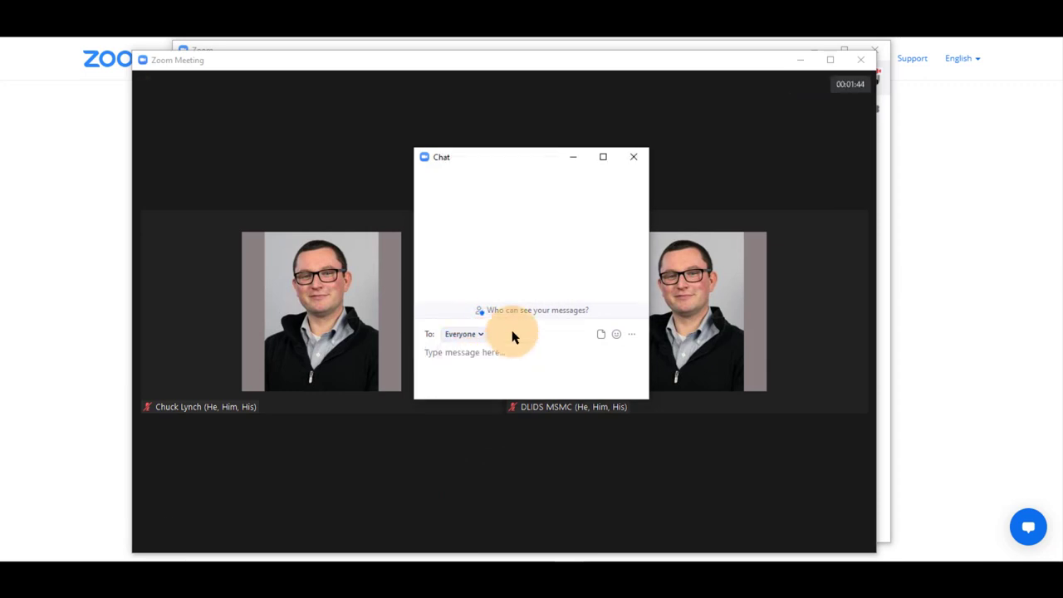
click(631, 334)
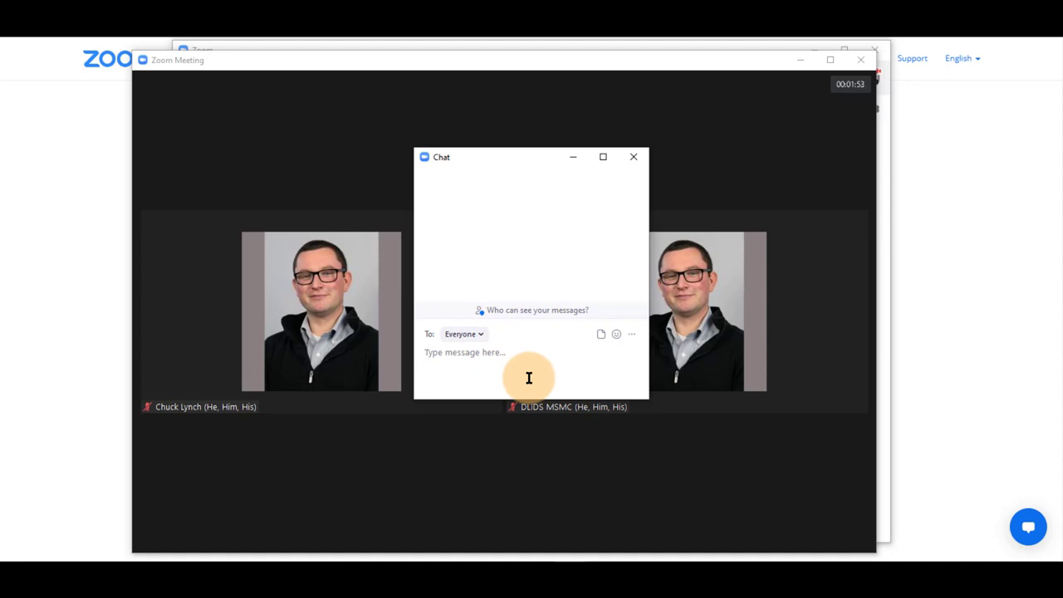
text(ch)
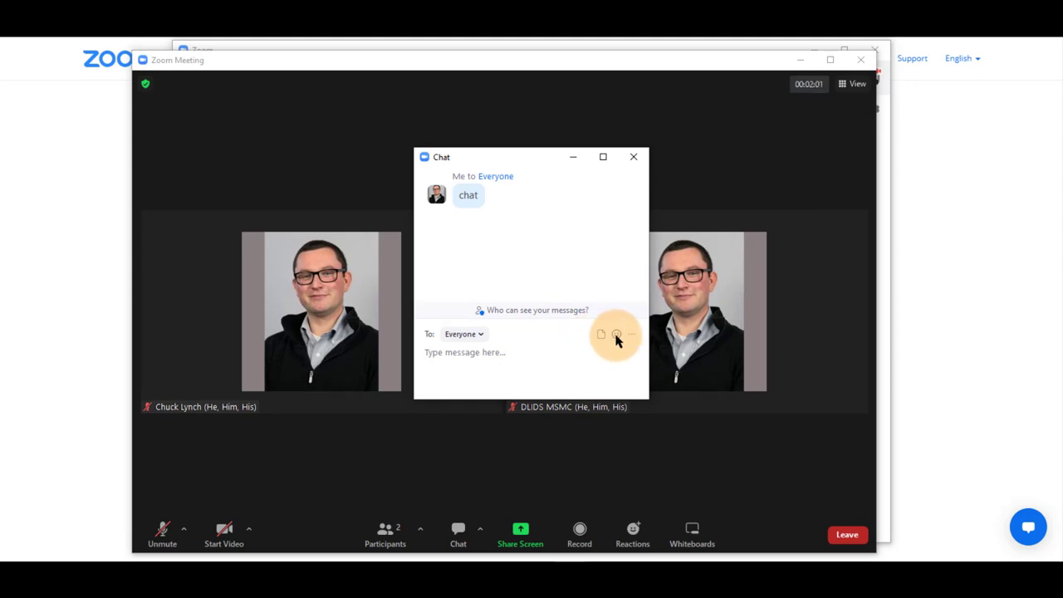
Browse the emoji picker, then merge the chat into the meeting window.
click(616, 333)
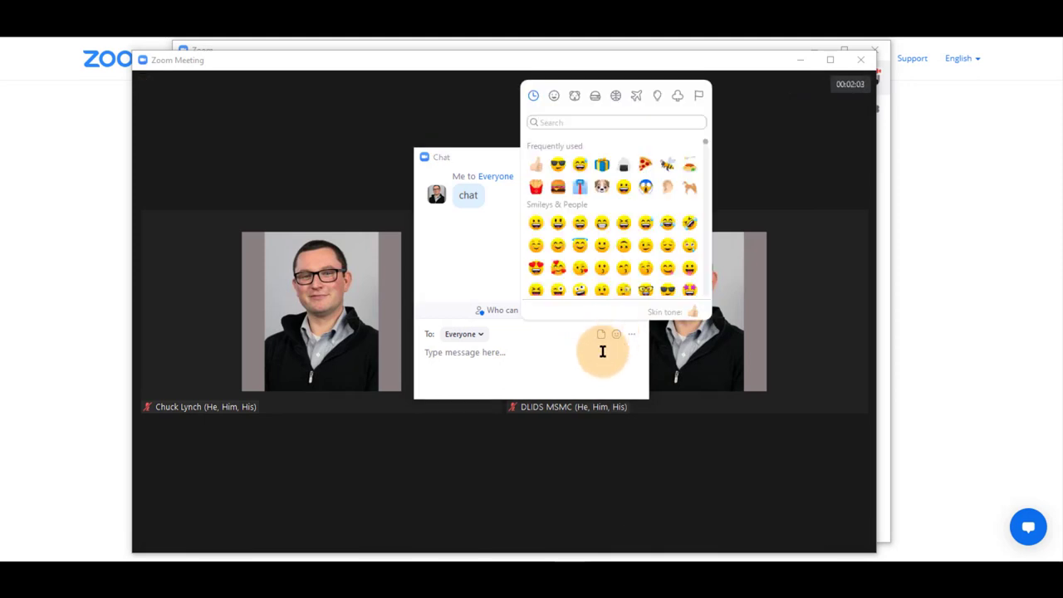
click(631, 334)
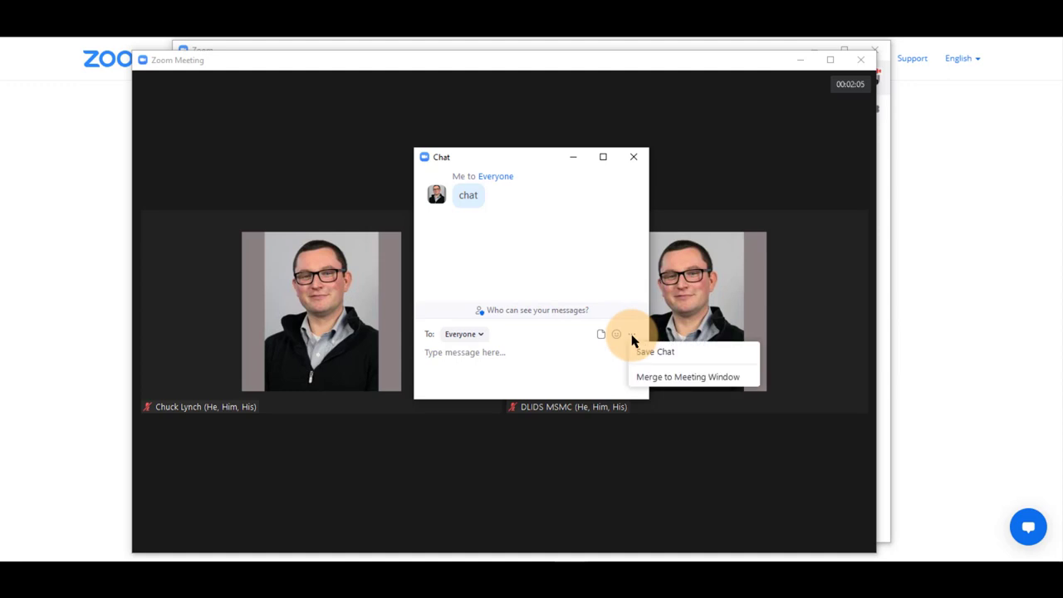
mouse_move(655, 351)
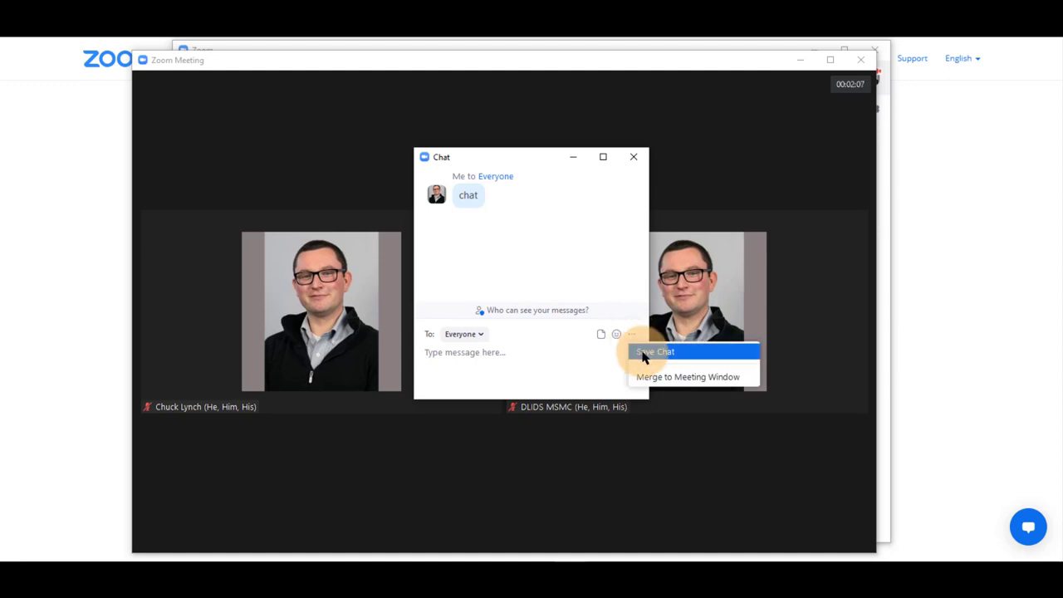
mouse_move(652, 382)
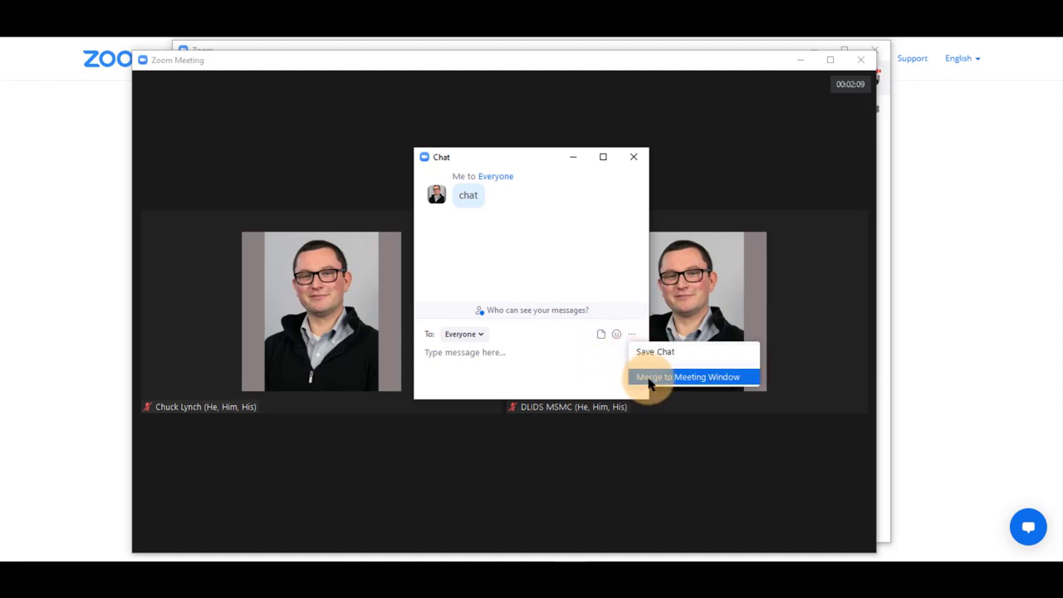
click(687, 376)
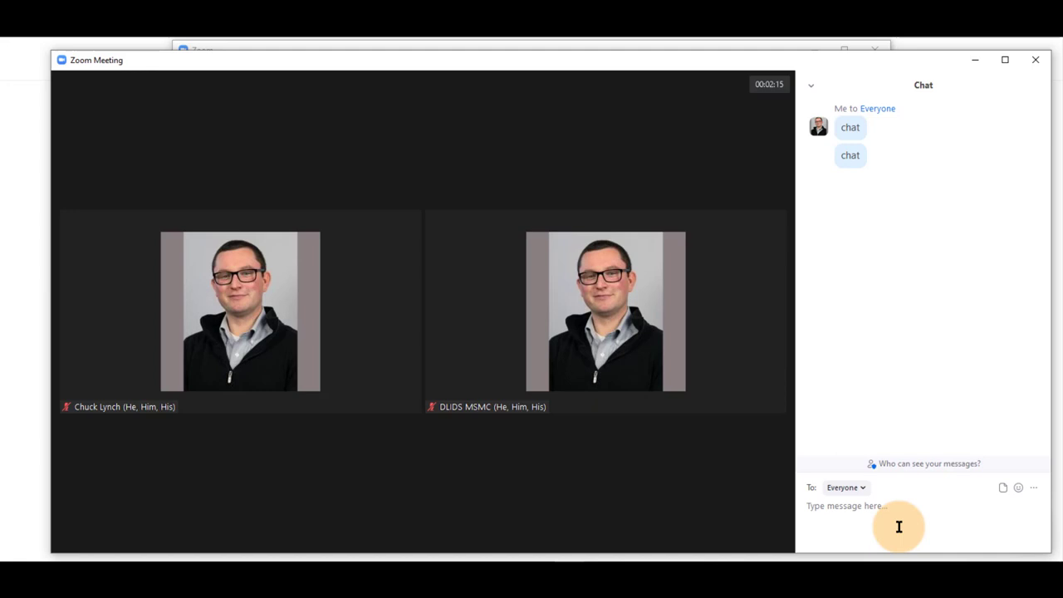
Dismiss the host-disabled notice, then share the entire Screen.
click(439, 531)
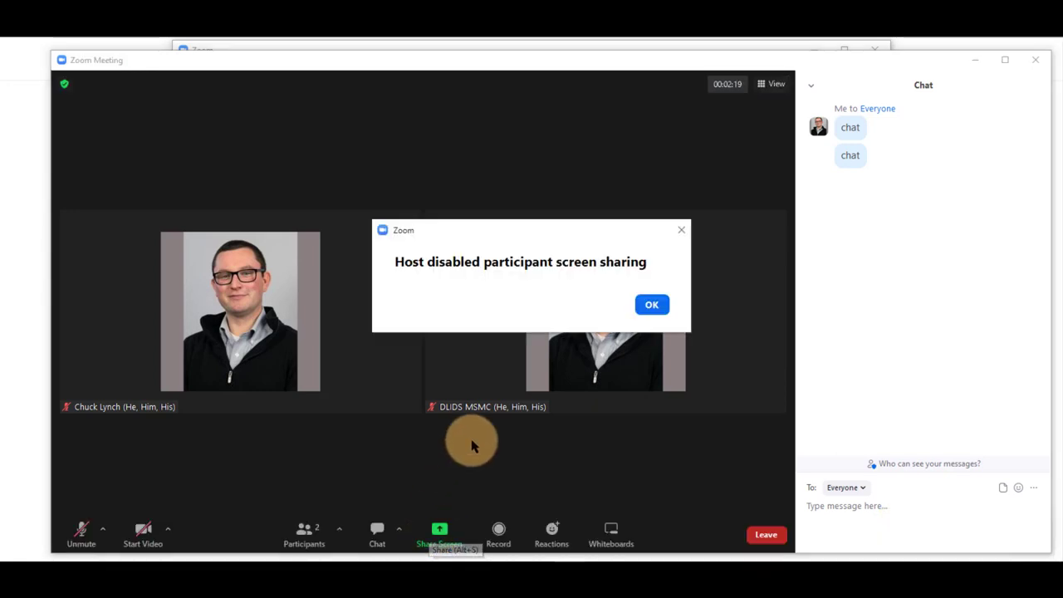
click(652, 304)
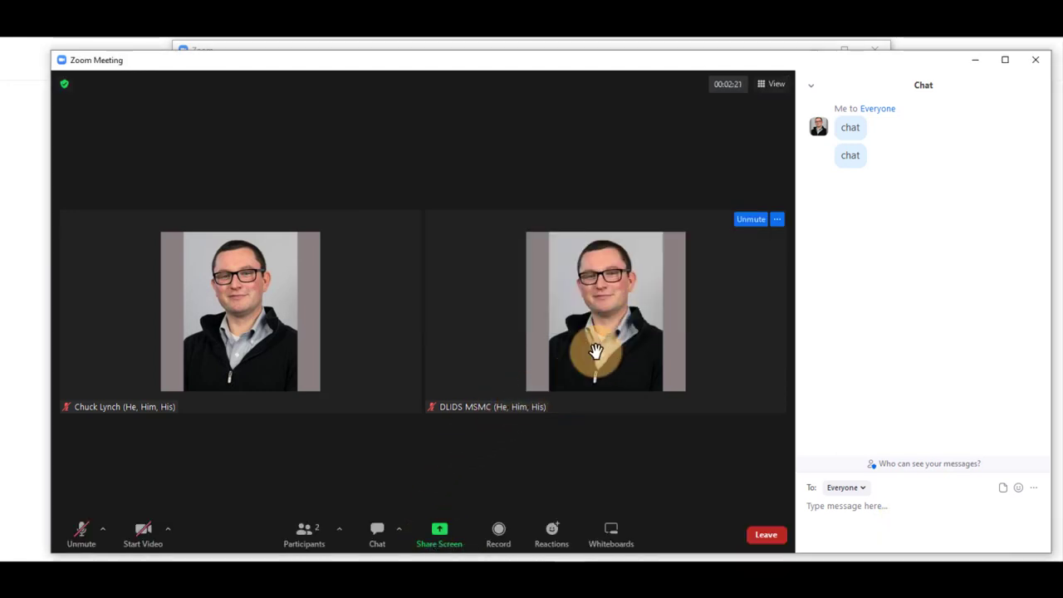
click(438, 534)
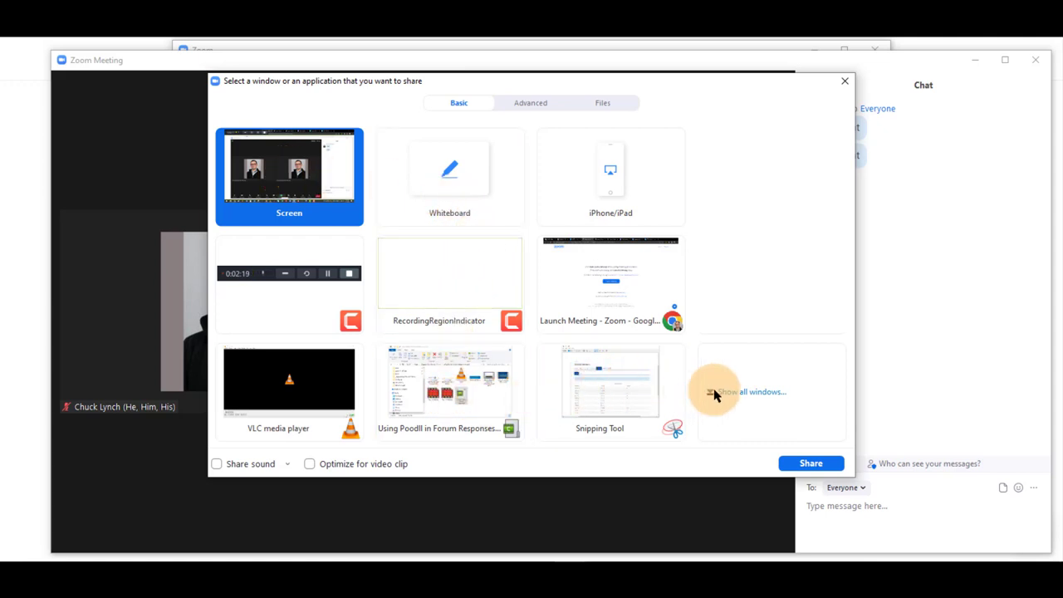
mouse_move(618, 313)
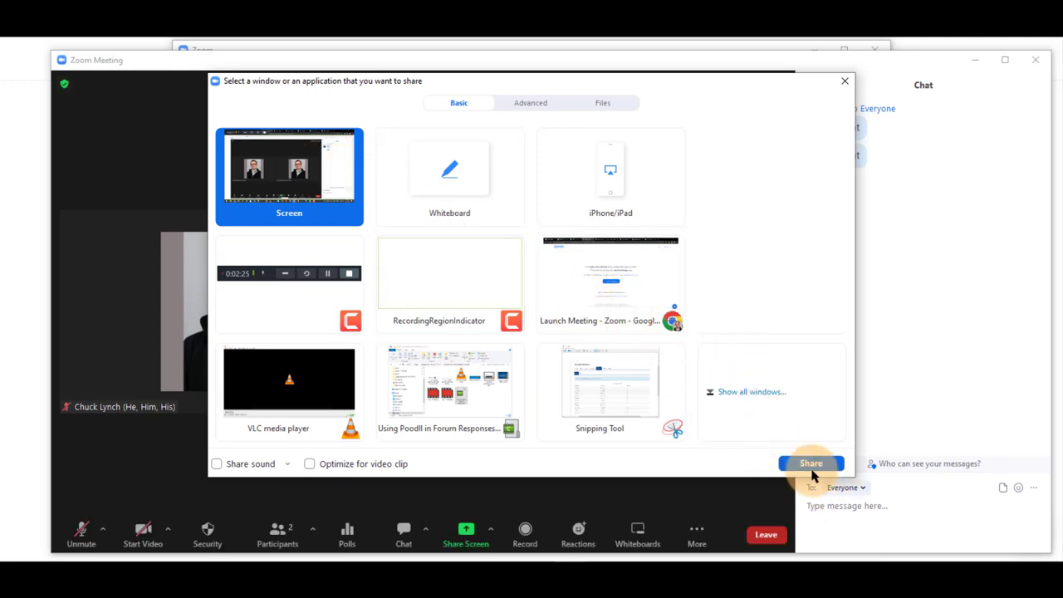
click(810, 463)
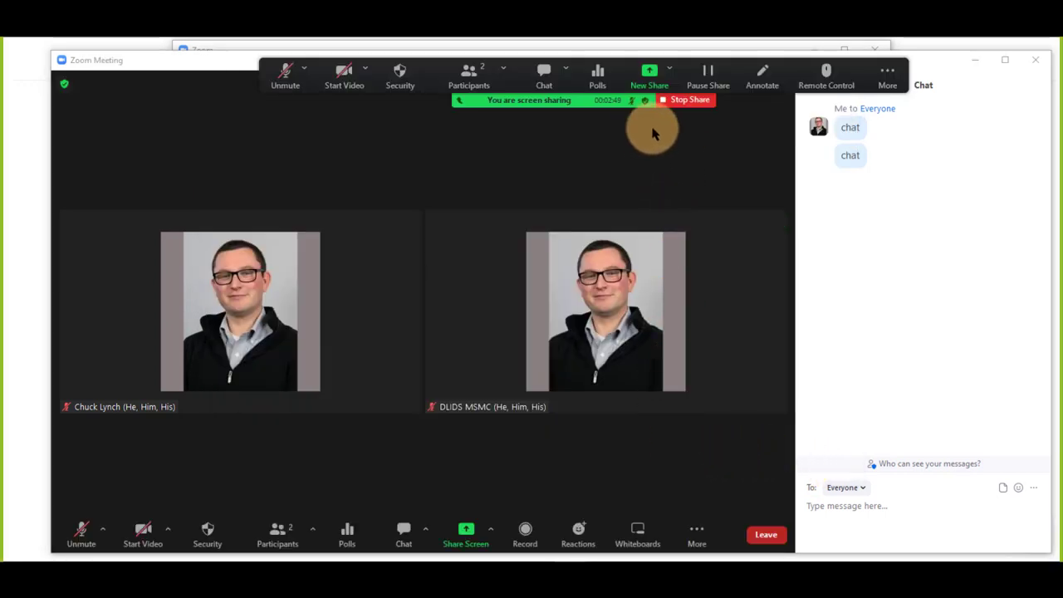
mouse_move(685, 100)
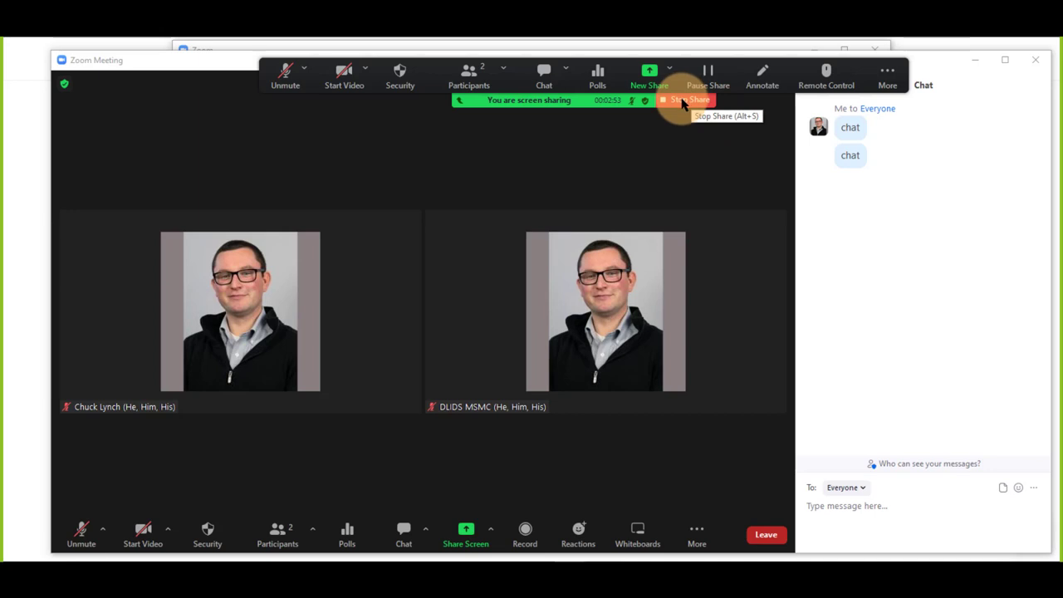
Stop sharing and bring up the Record menu's local and cloud options.
click(685, 100)
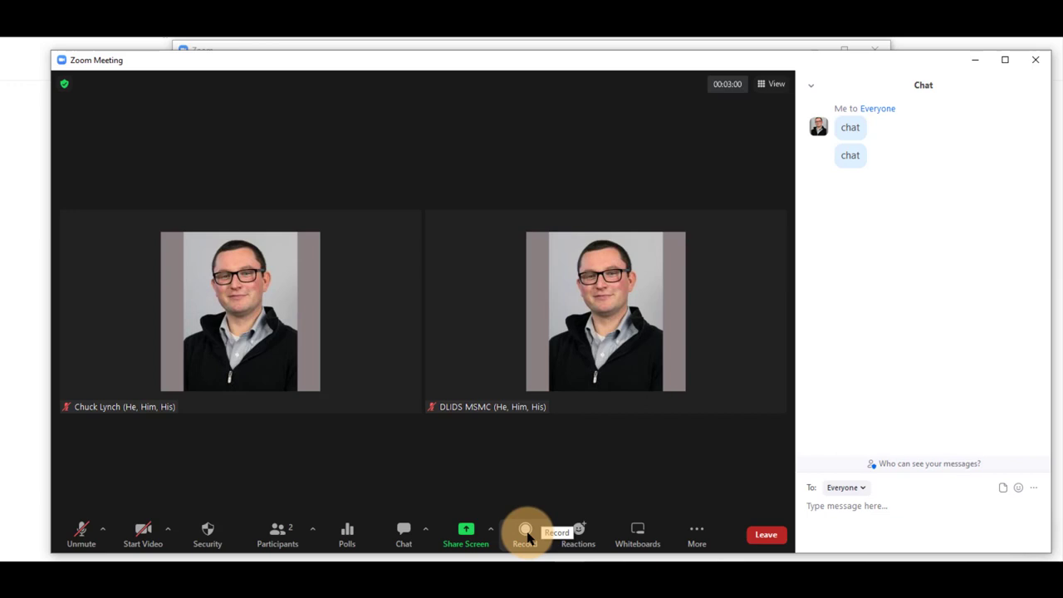
click(525, 535)
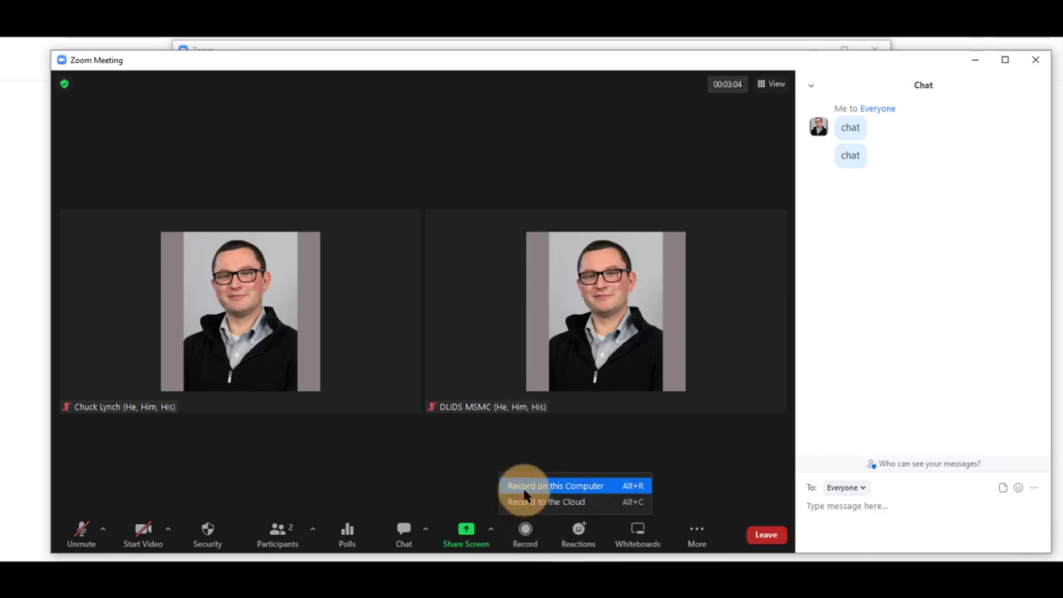
mouse_move(546, 501)
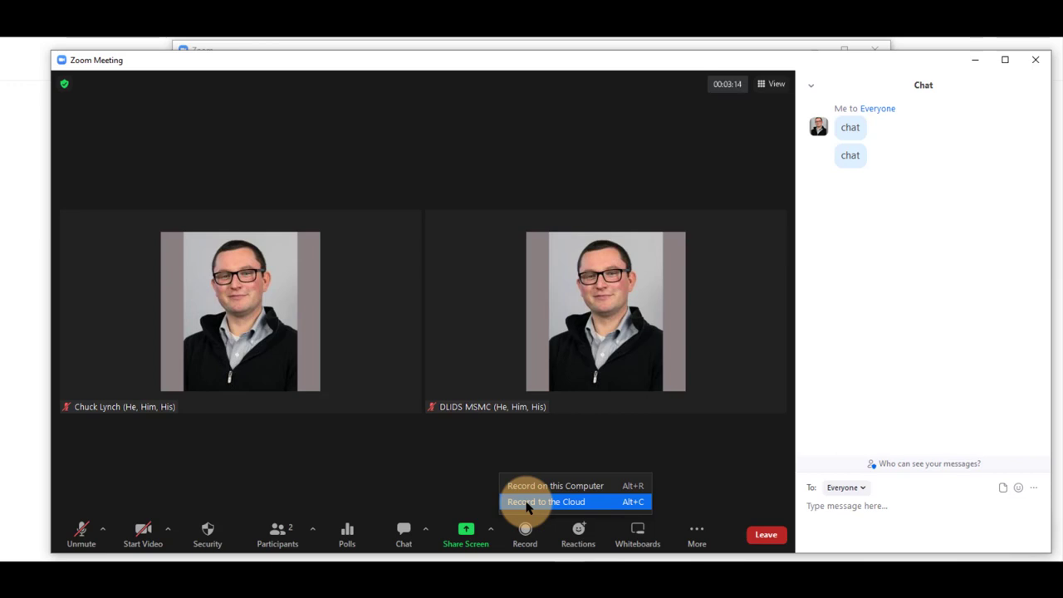
Choose Record to the Cloud, then pause and resume the recording.
click(545, 501)
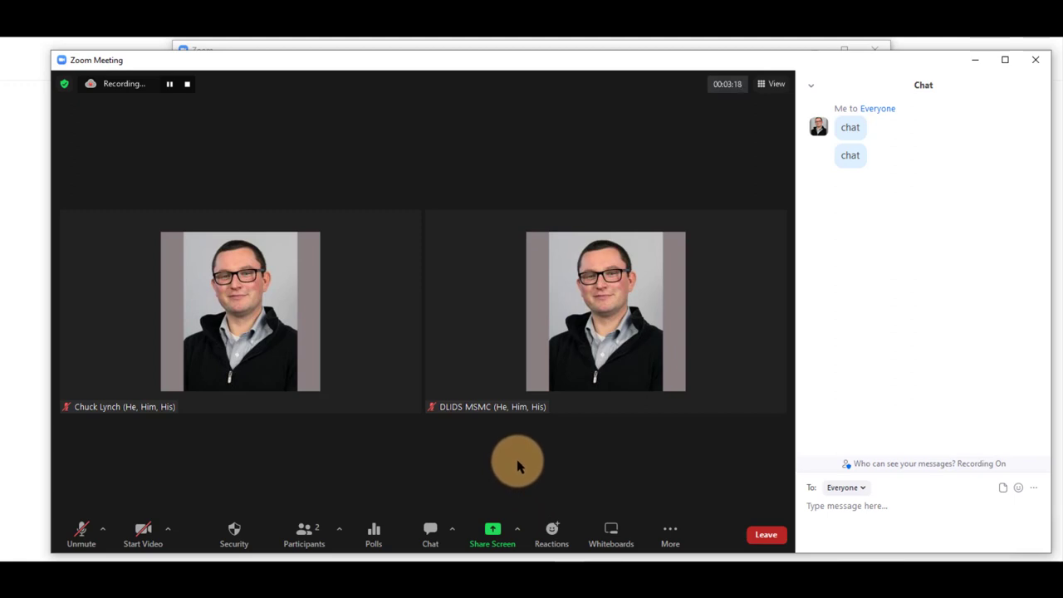
mouse_move(415, 435)
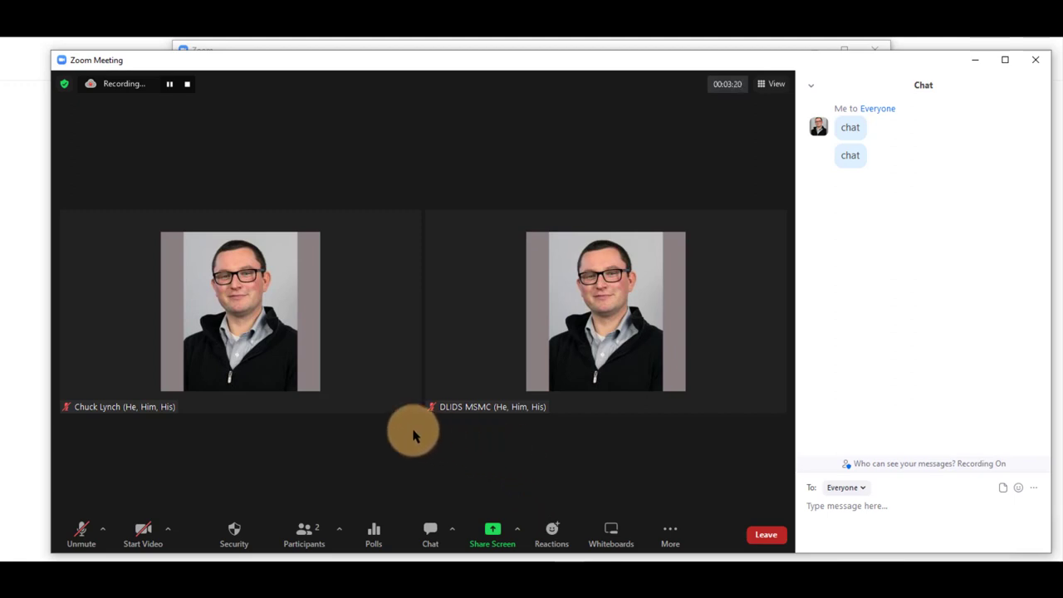
mouse_move(174, 120)
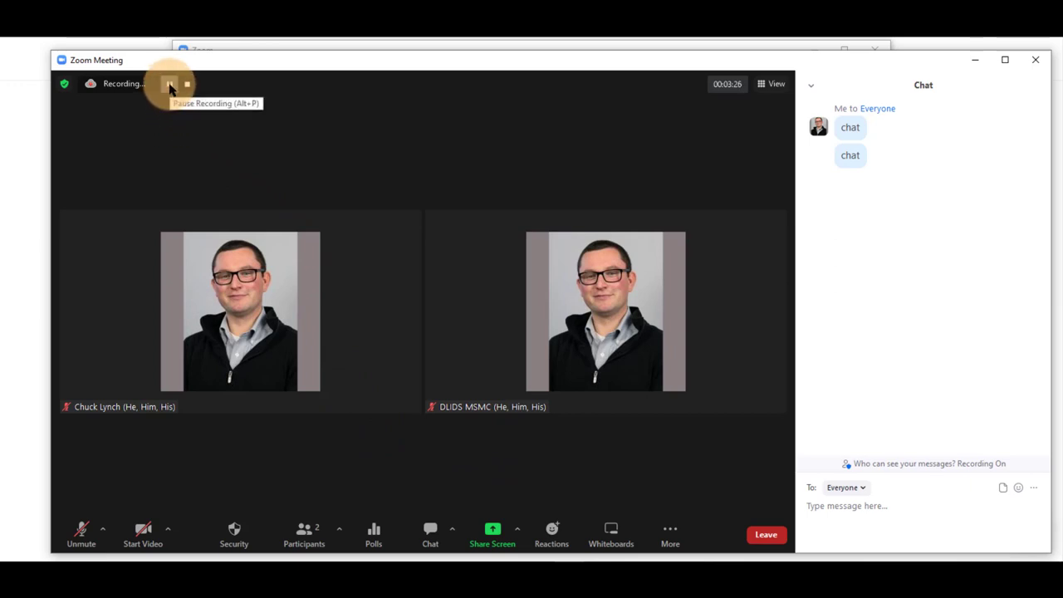
click(170, 83)
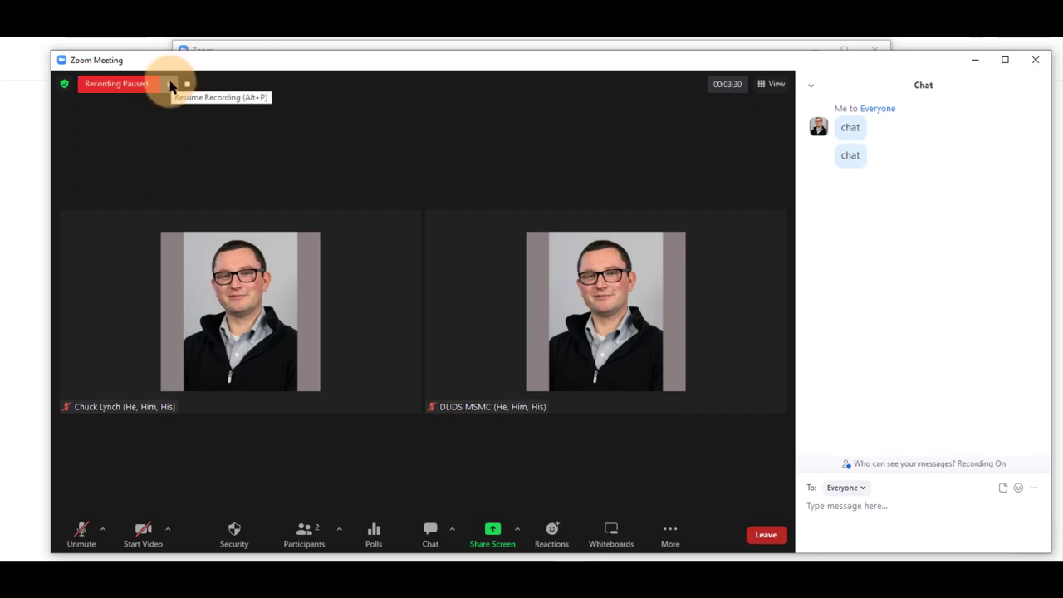
click(172, 84)
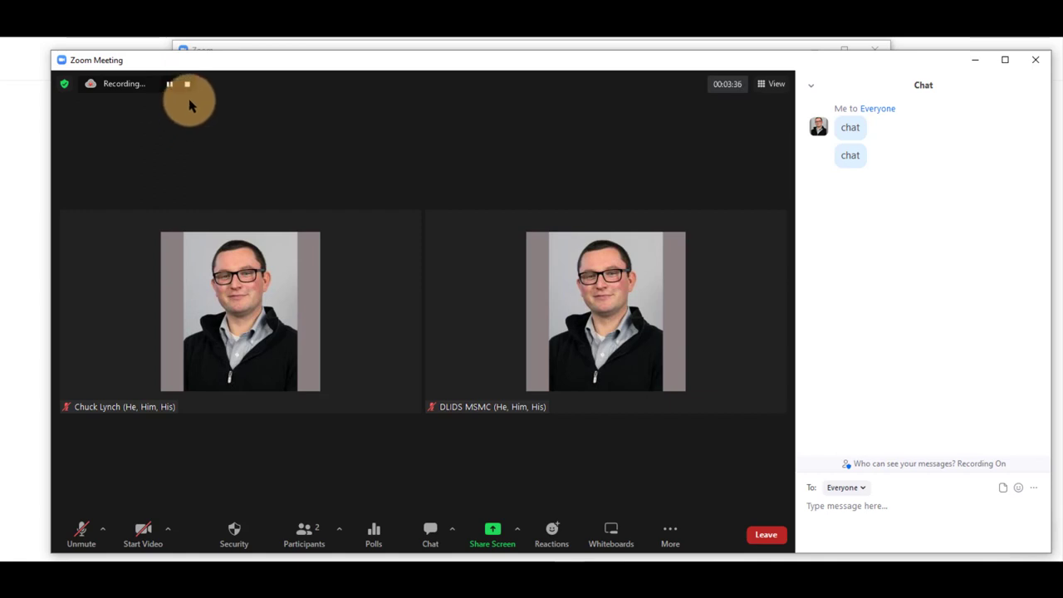
mouse_move(187, 84)
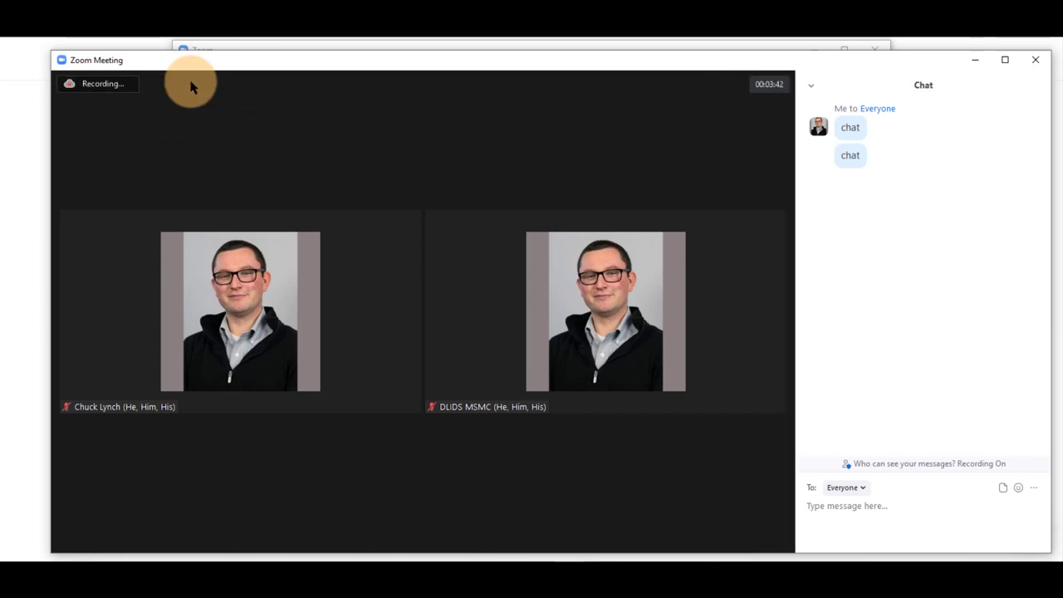
Stop the cloud recording and confirm with Yes.
click(187, 83)
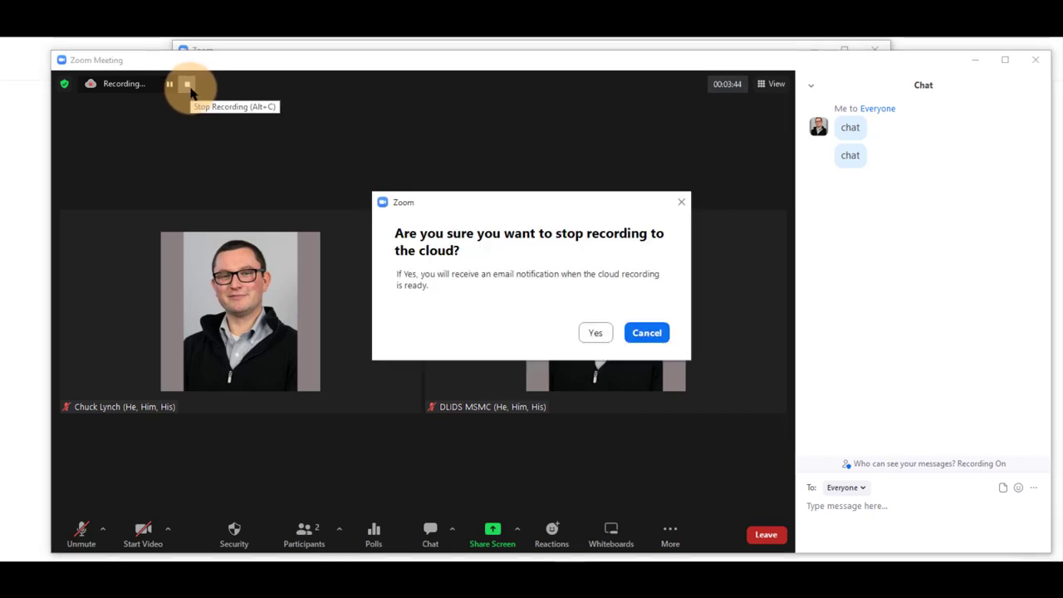
mouse_move(524, 261)
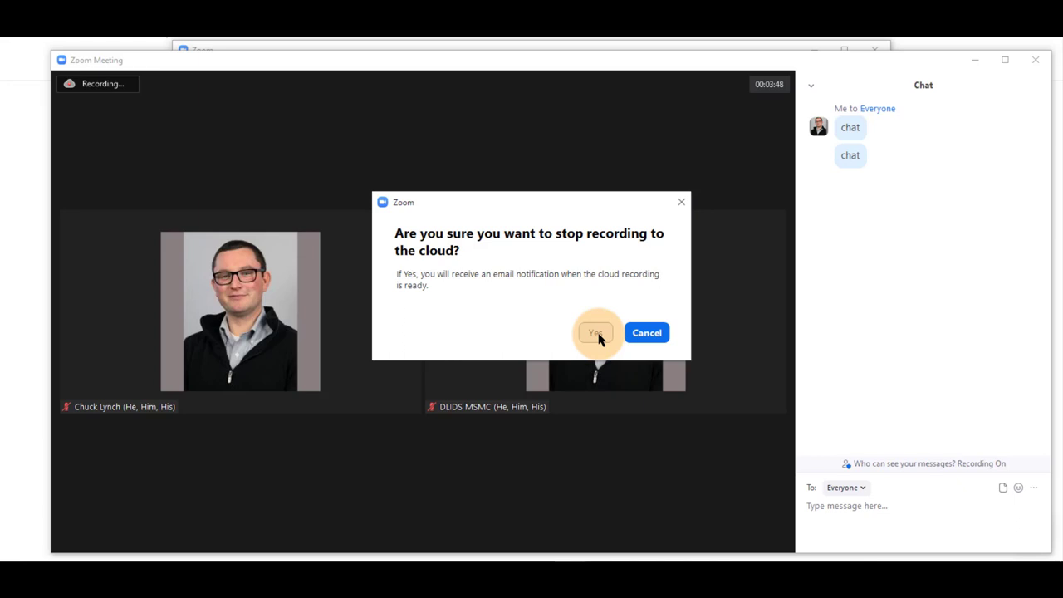
click(595, 332)
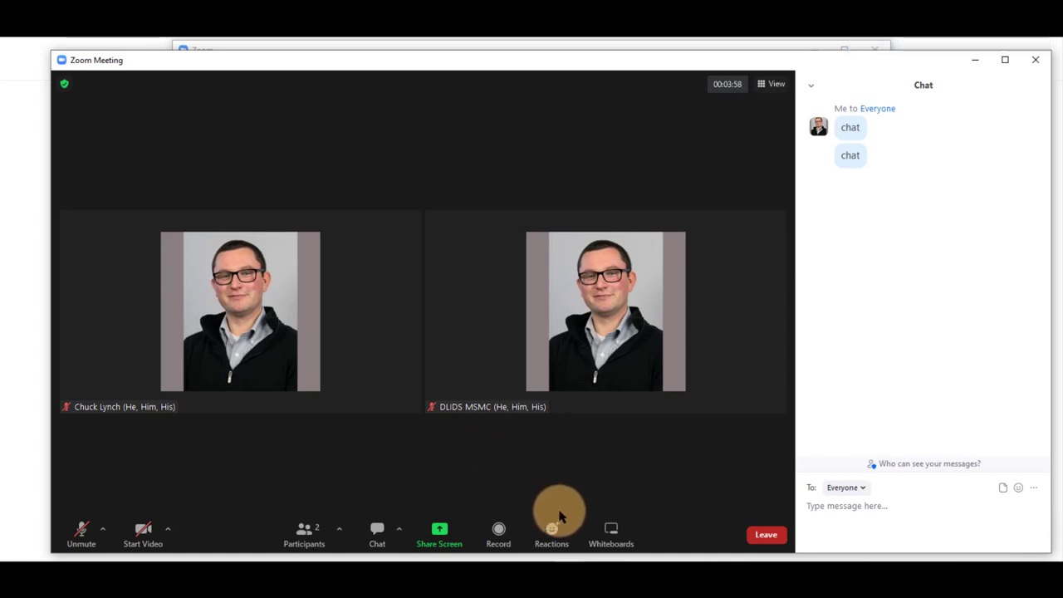
Send Thumbs Up, Yes and No reactions.
click(551, 534)
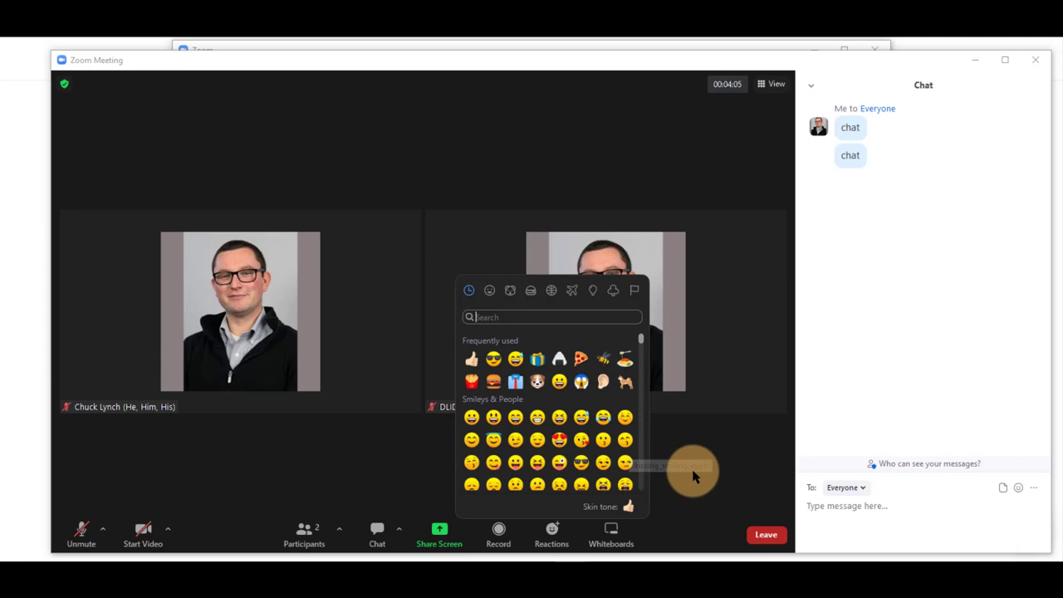
click(551, 534)
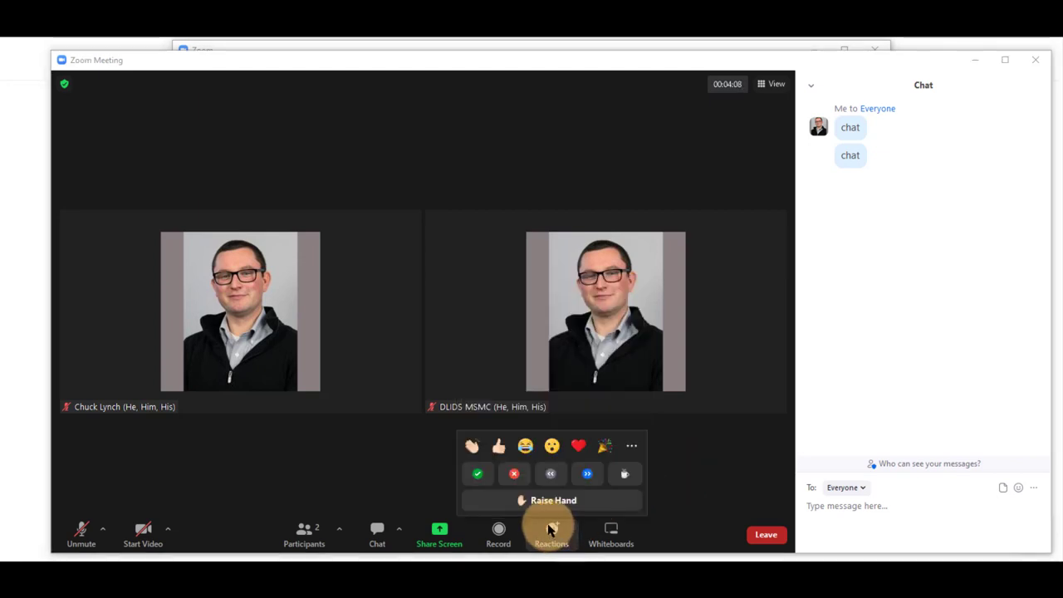
mouse_move(498, 445)
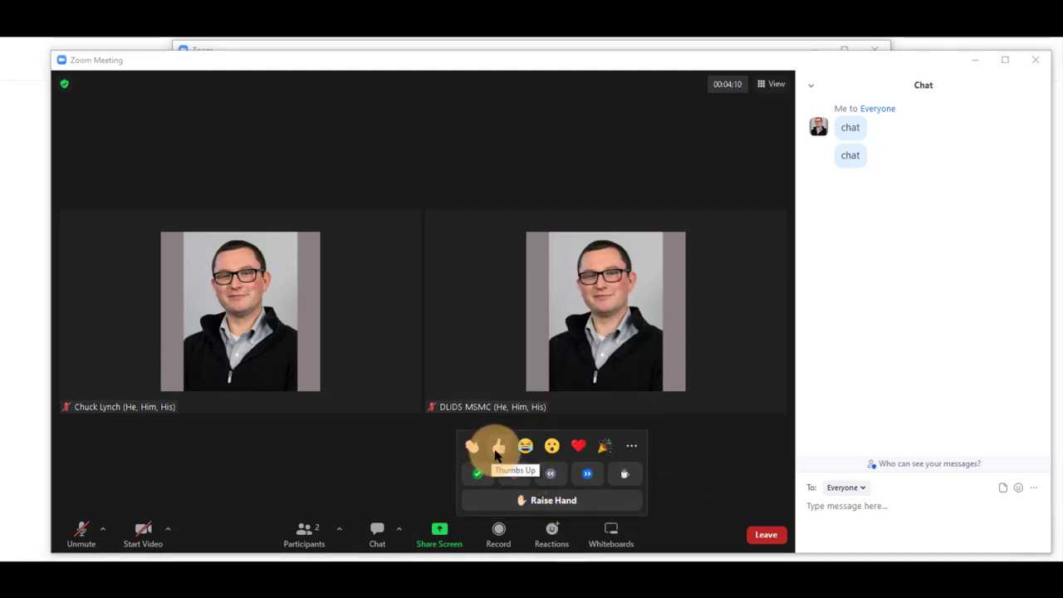
click(471, 446)
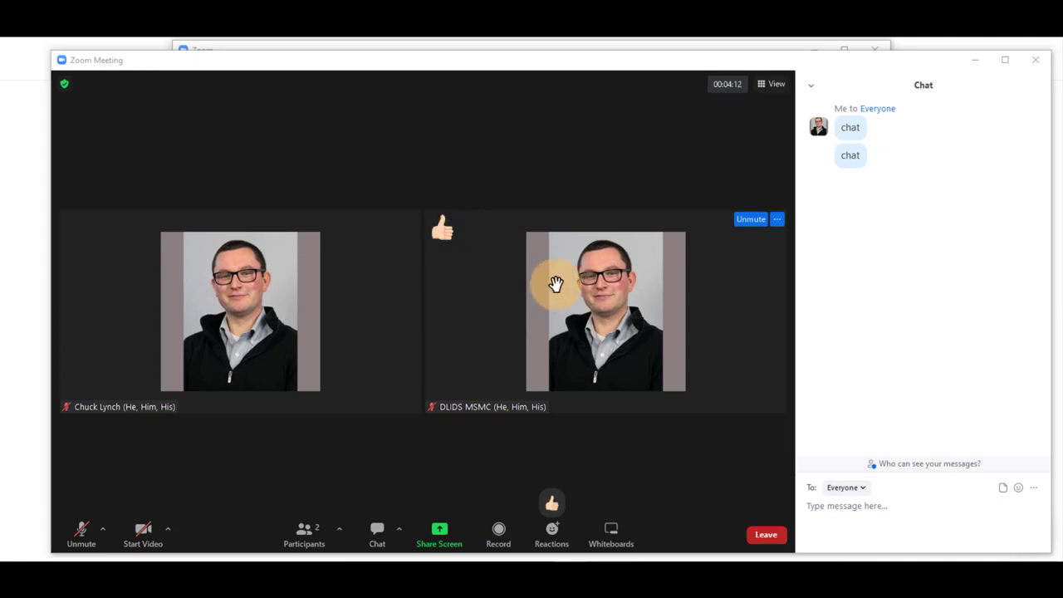
click(551, 534)
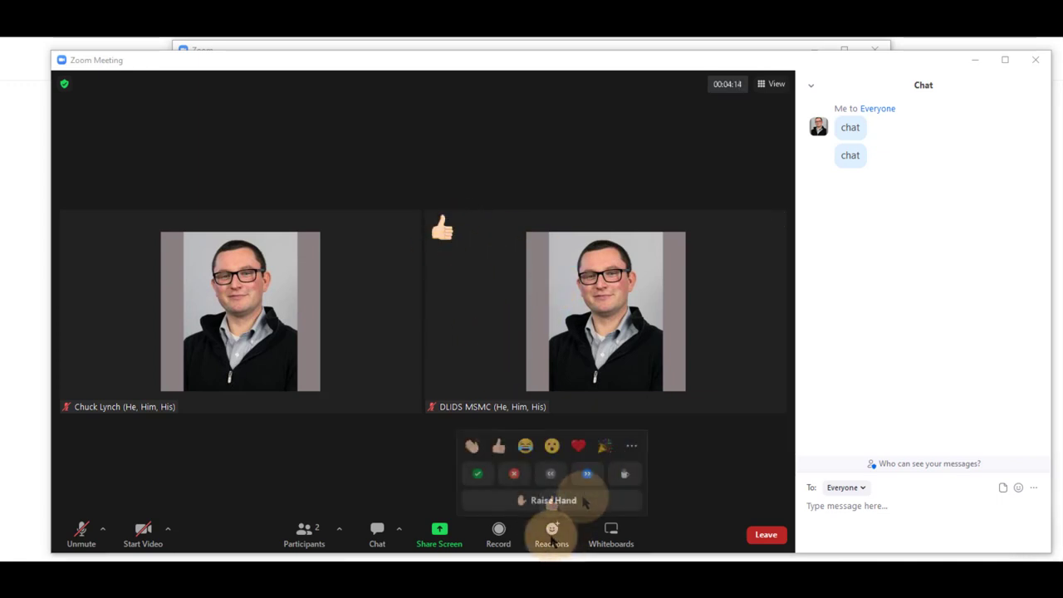
mouse_move(477, 473)
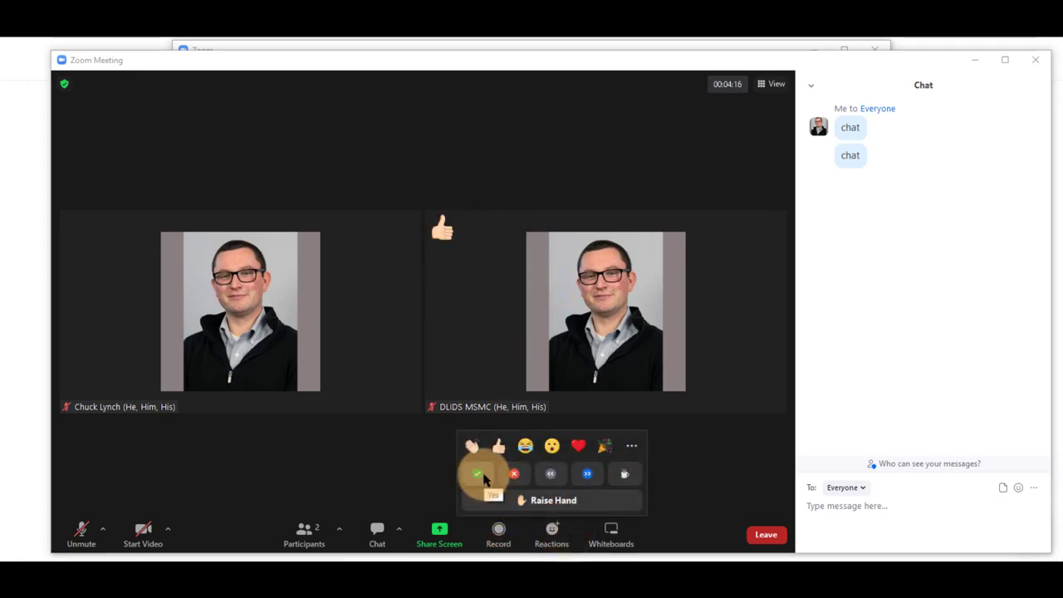
click(478, 473)
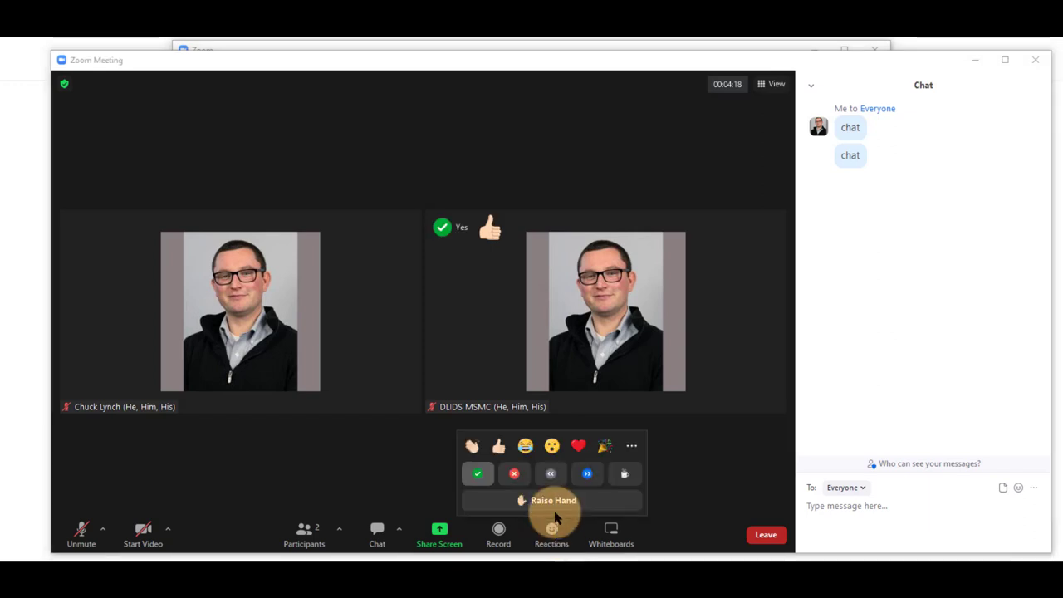
click(513, 474)
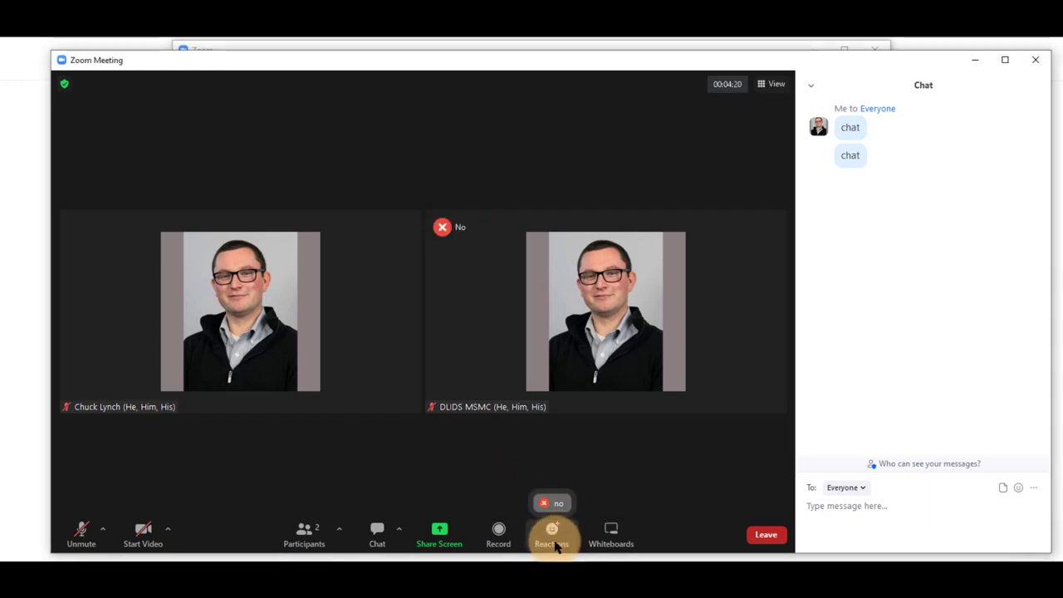
Send Slow down and Speed up reactions, then mark yourself I'm away.
click(551, 534)
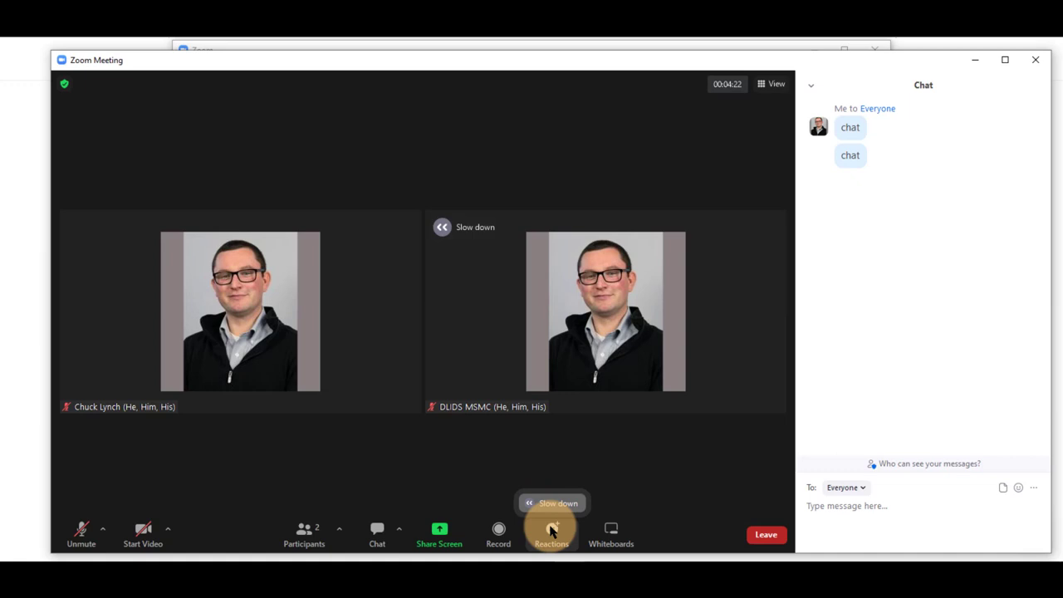
click(551, 534)
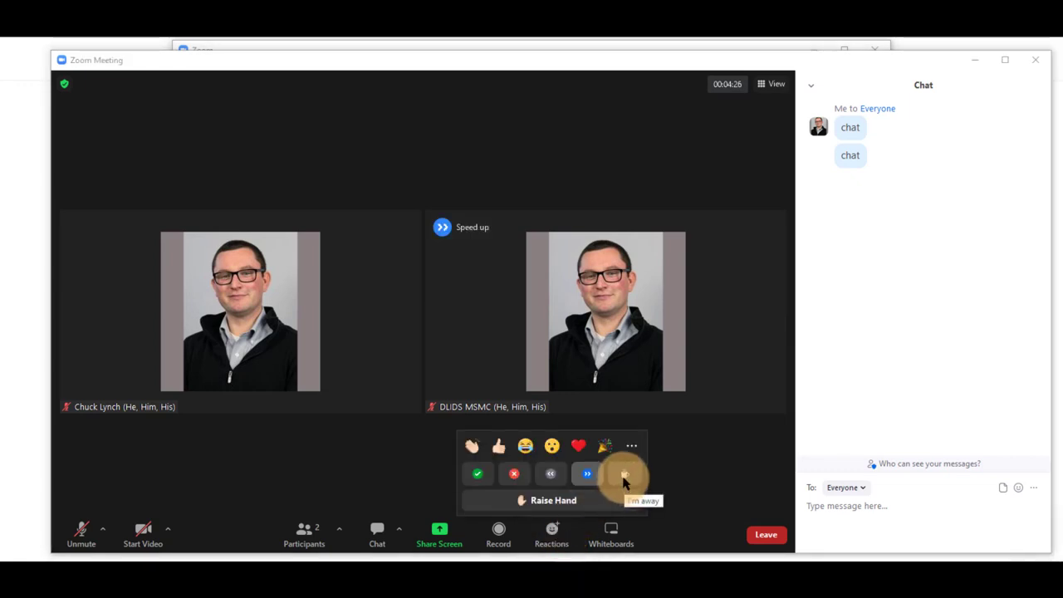
click(624, 473)
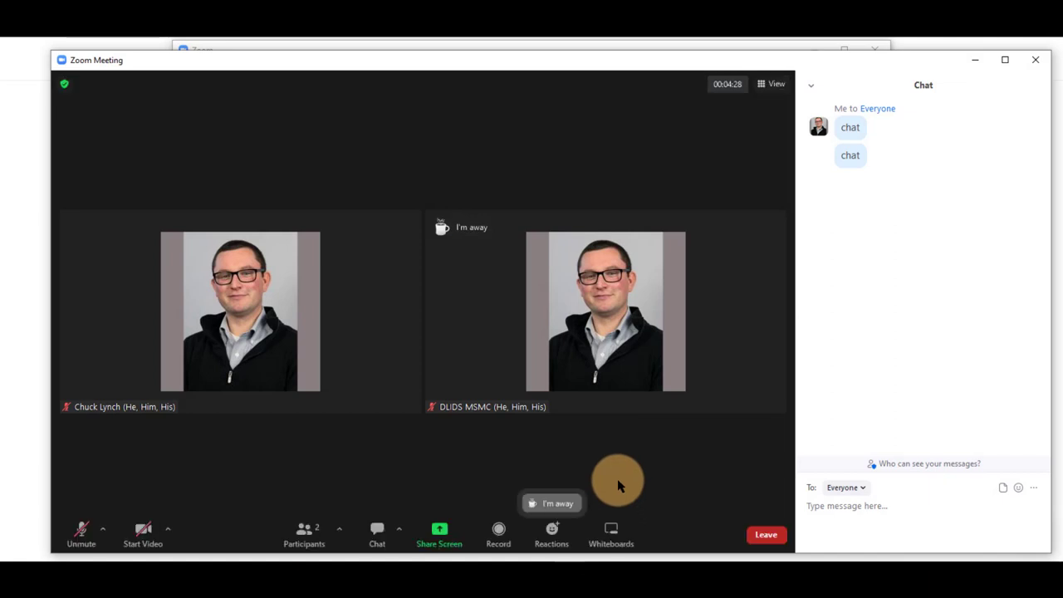
click(552, 534)
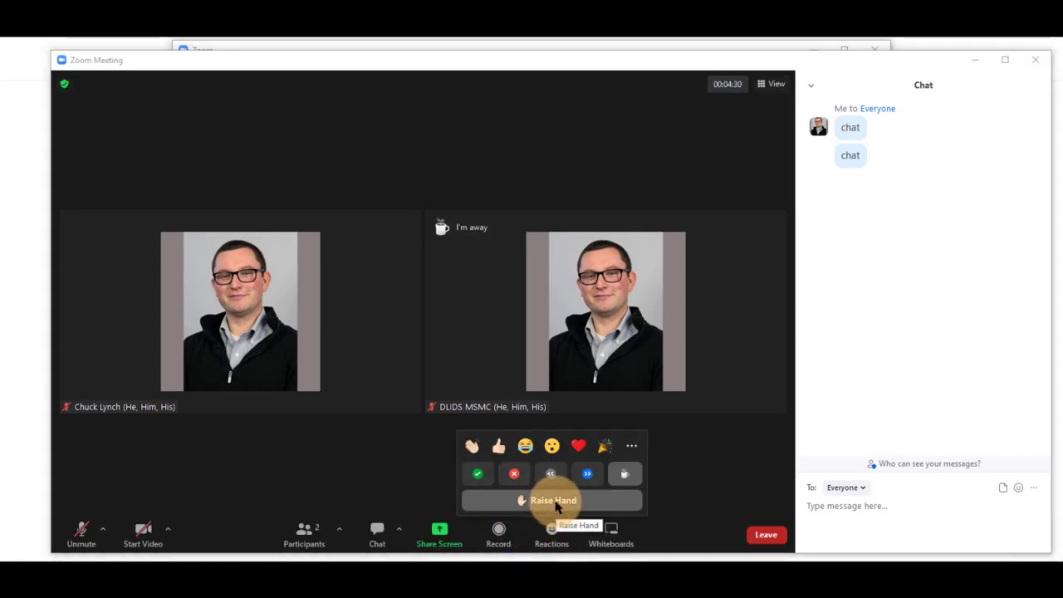
Raise your hand so a raised hand replaces the I'm away status on your tile.
click(553, 500)
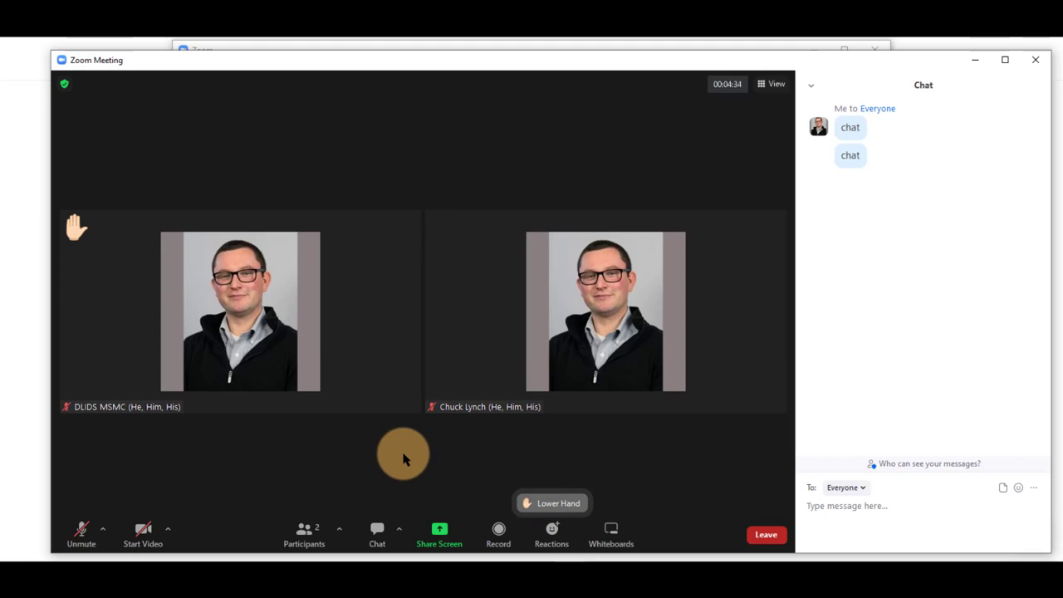
mouse_move(404, 455)
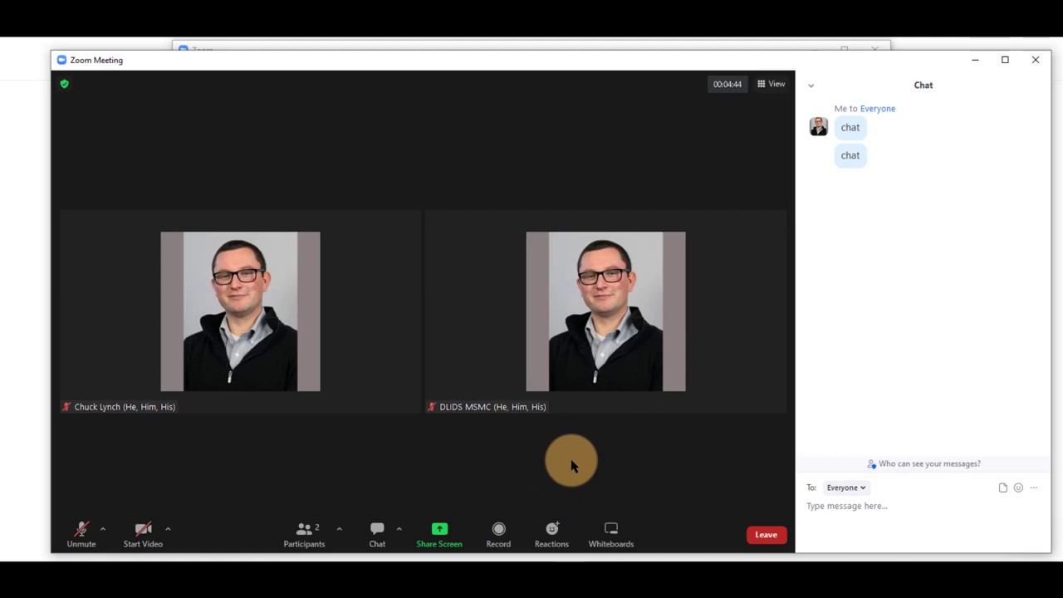
mouse_move(611, 533)
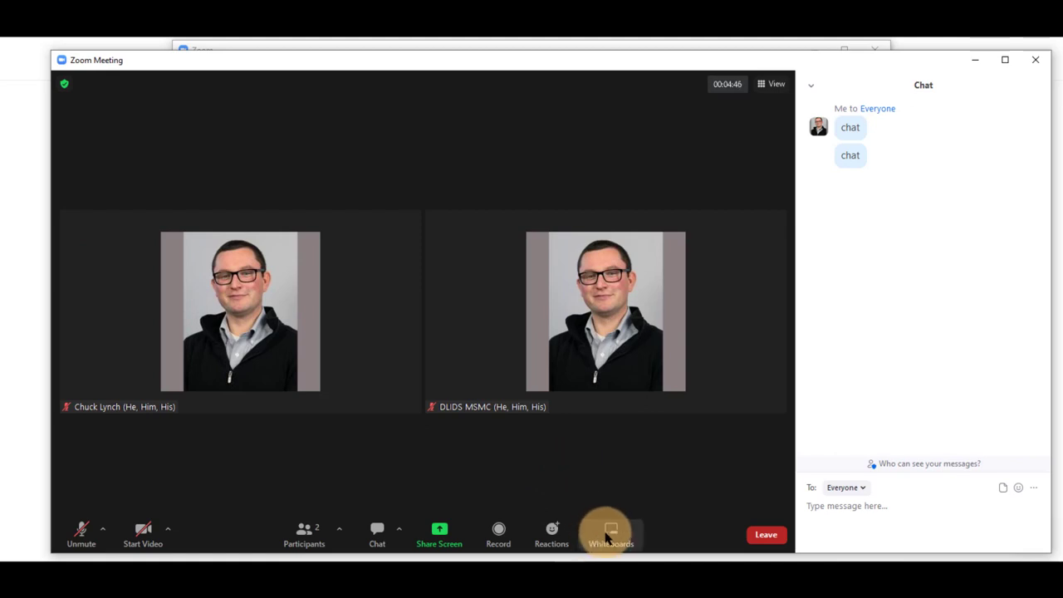
click(611, 534)
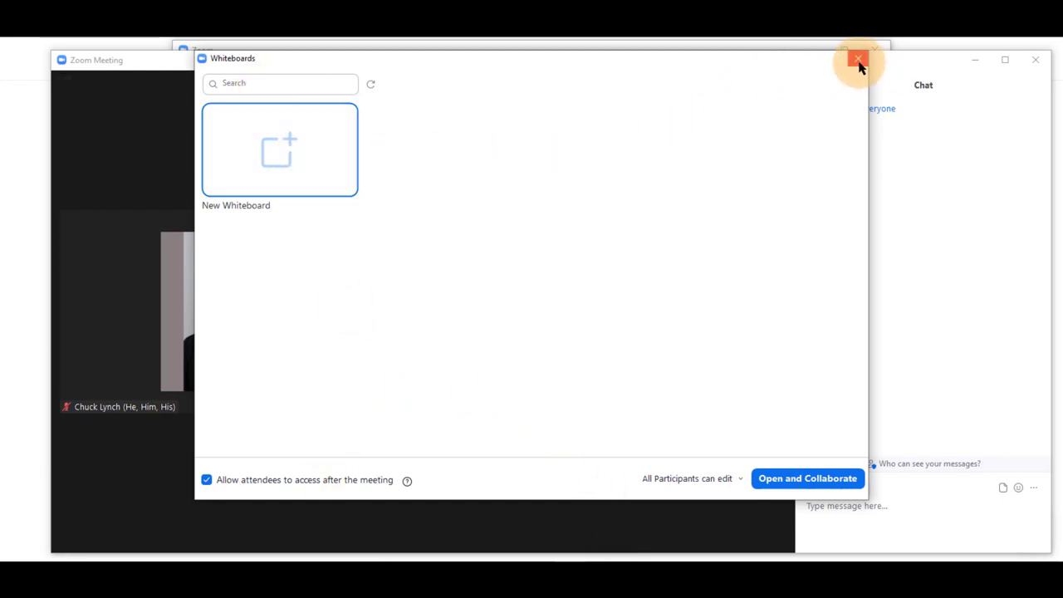
click(858, 60)
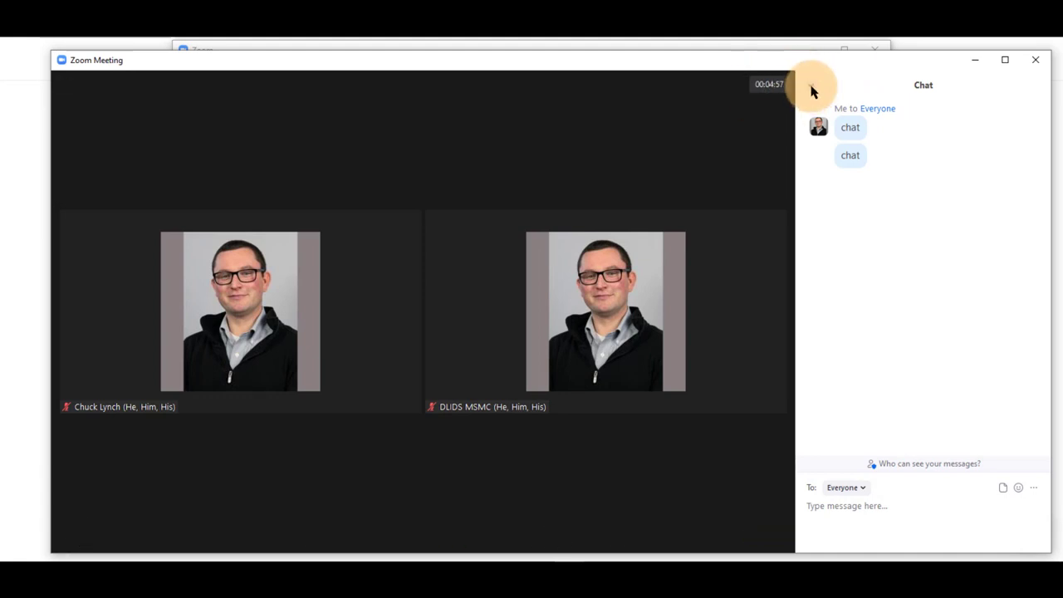
Pop the docked chat into a separate window, close it, then bring up the Leave confirmation.
click(813, 85)
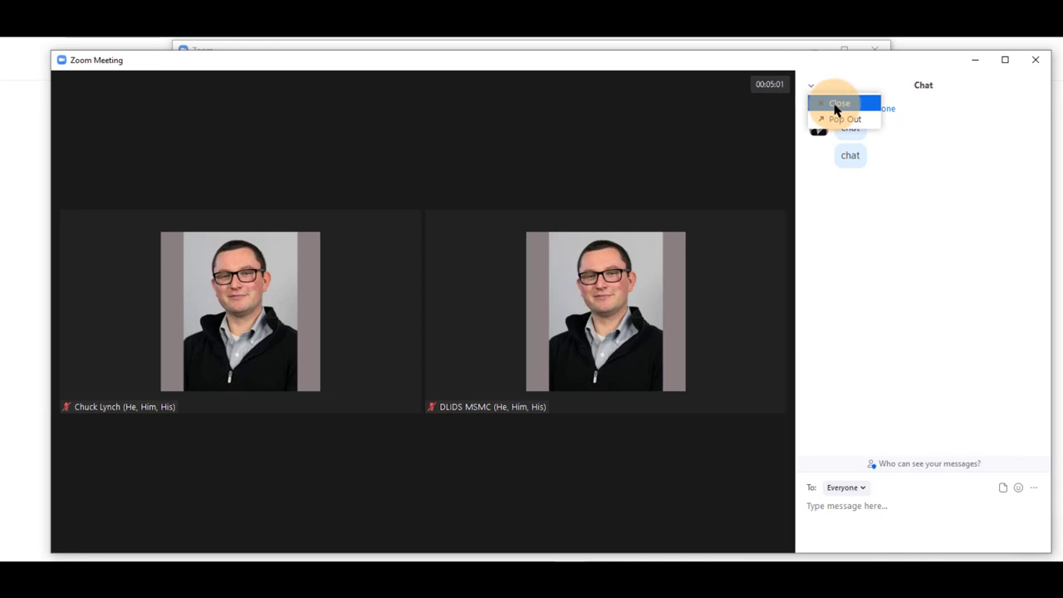
click(844, 119)
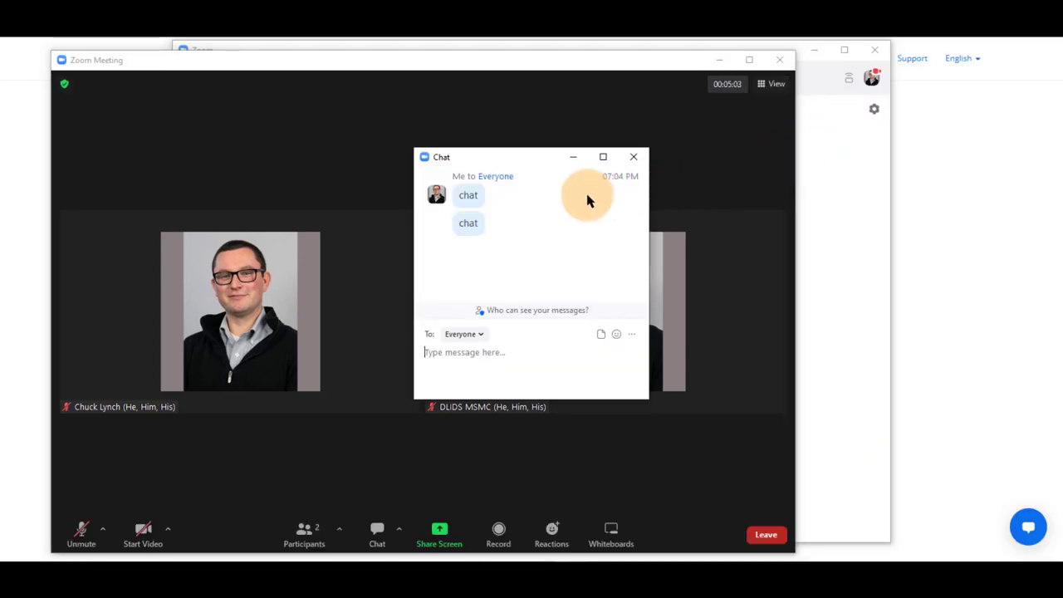
click(633, 156)
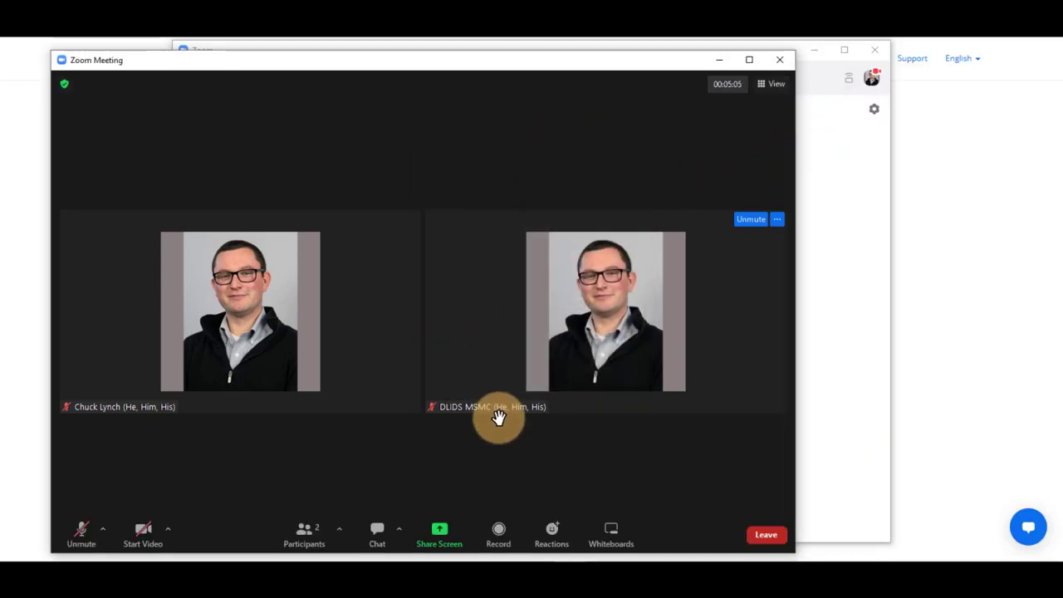
mouse_move(609, 488)
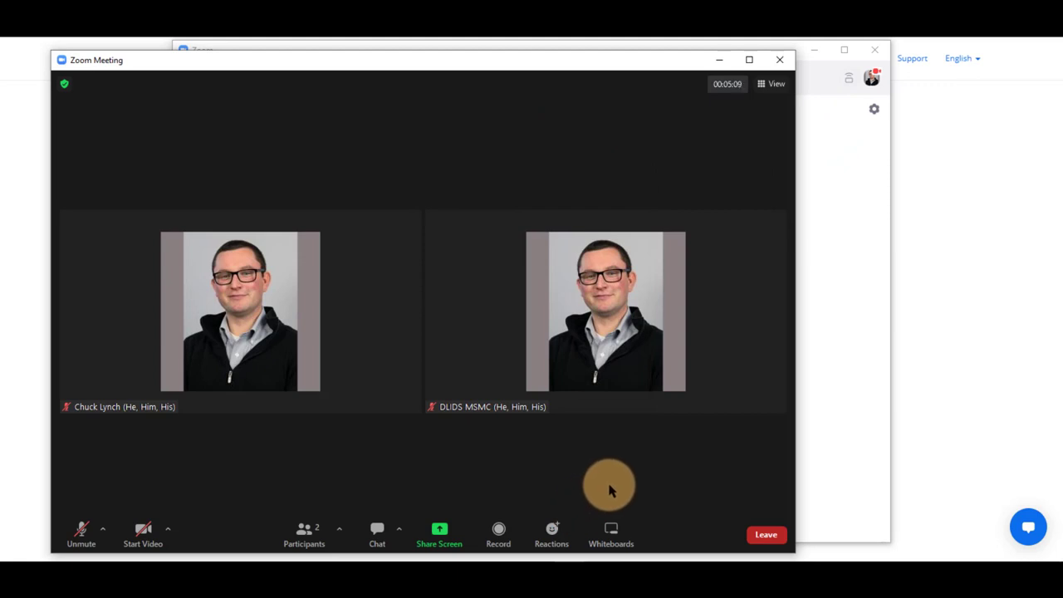
click(764, 533)
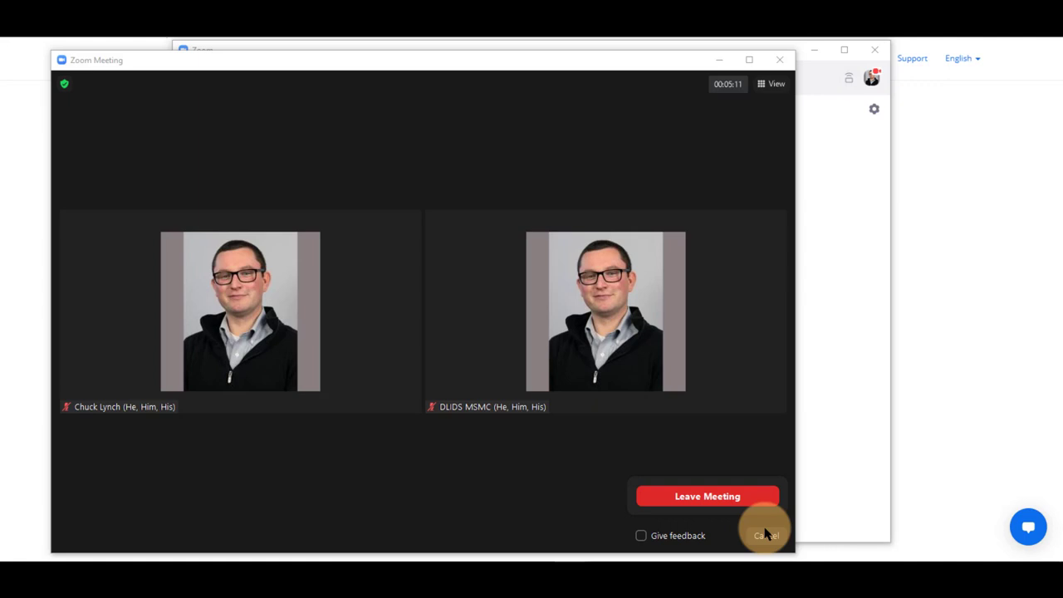
mouse_move(707, 495)
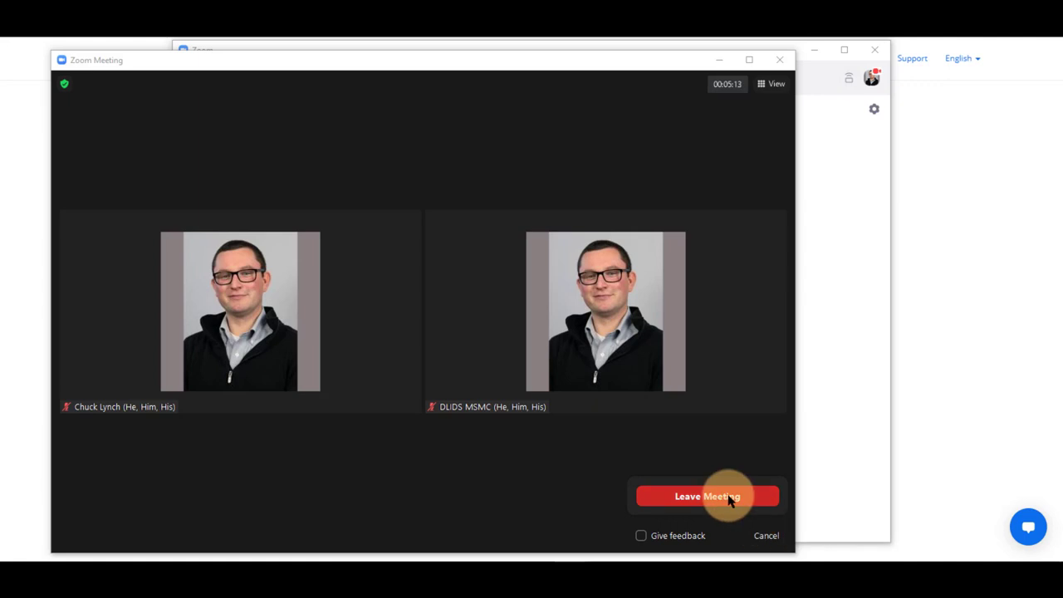